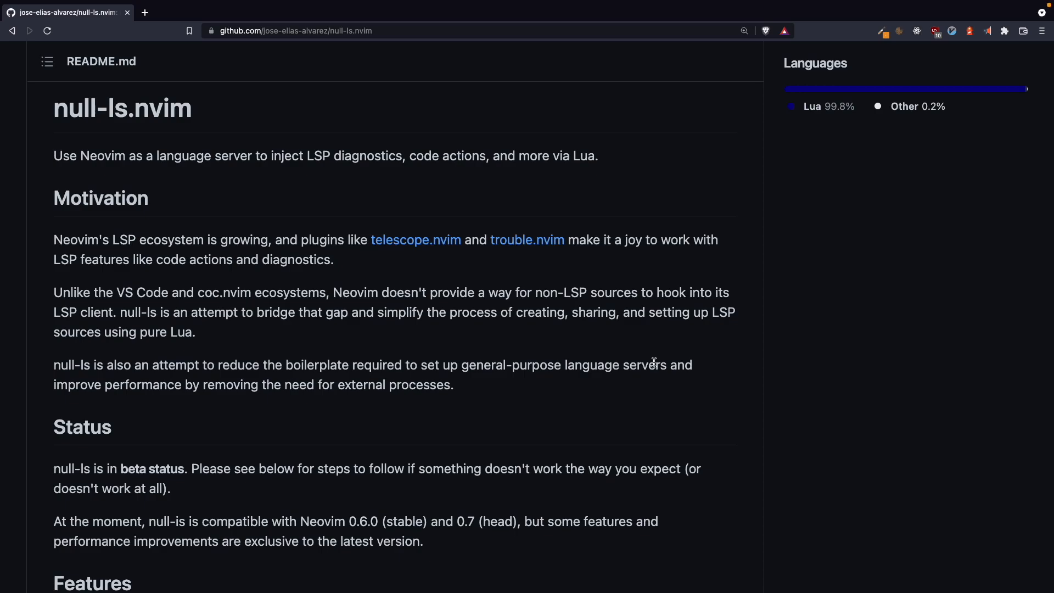
mouse_move(134, 108)
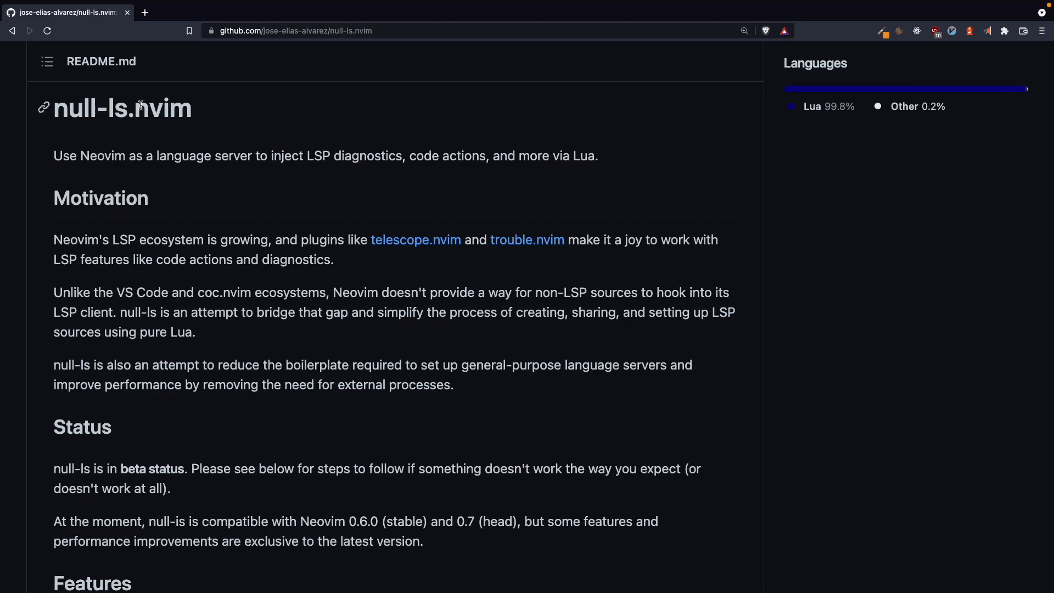
Step: Change the null-ls.nvim plugin entry to require the 'null-ls-config' module
scroll(down, 3)
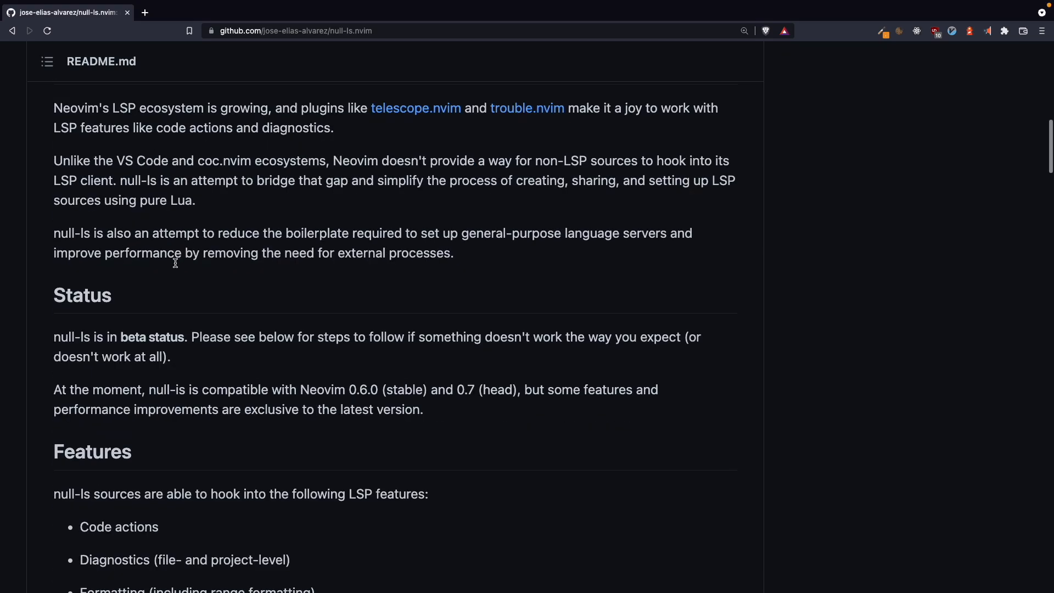
scroll(down, 3)
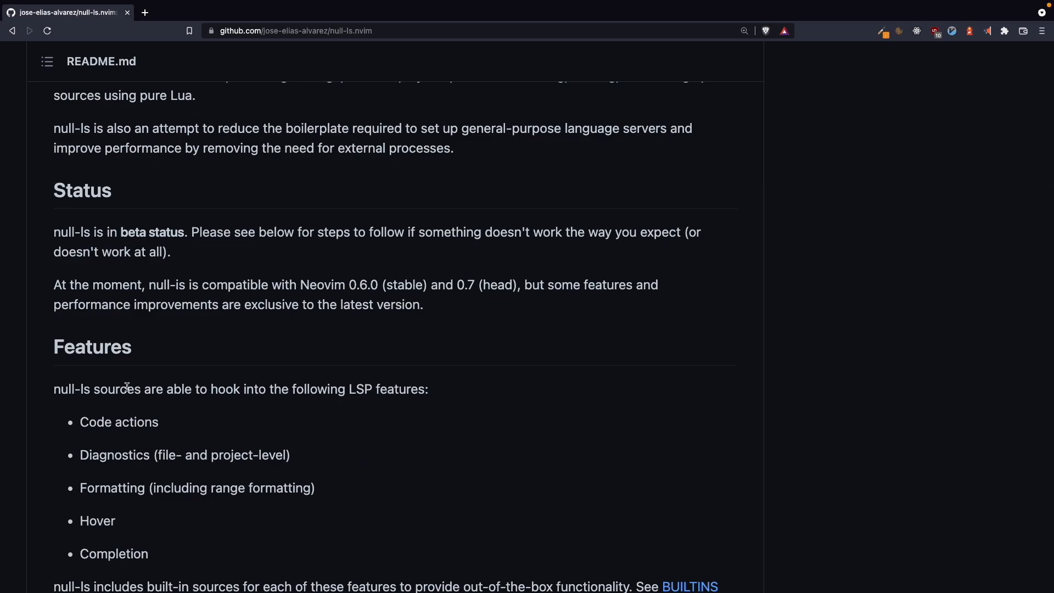
mouse_move(114, 422)
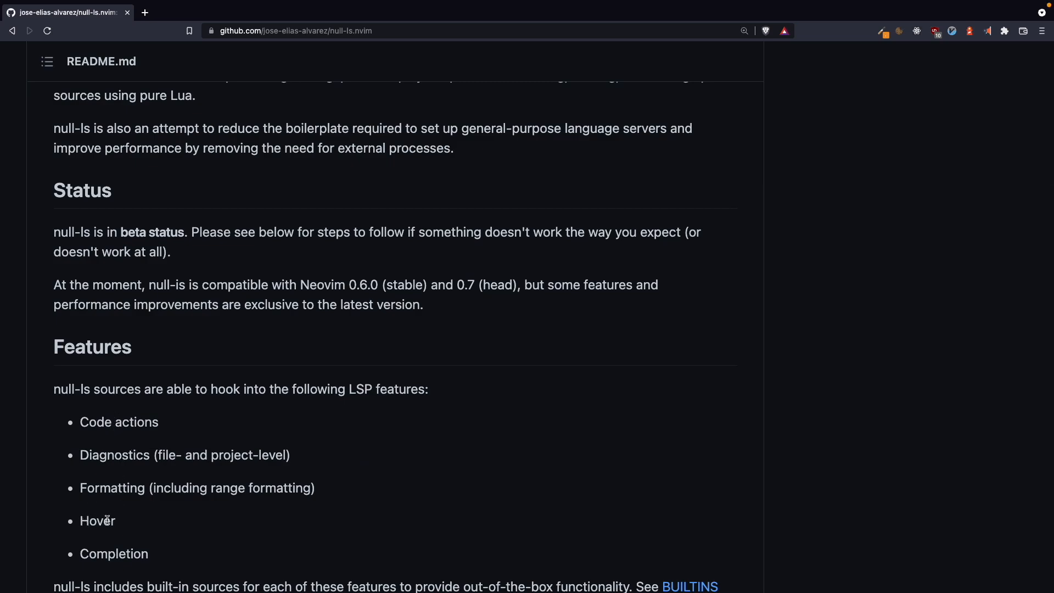
scroll(down, 3)
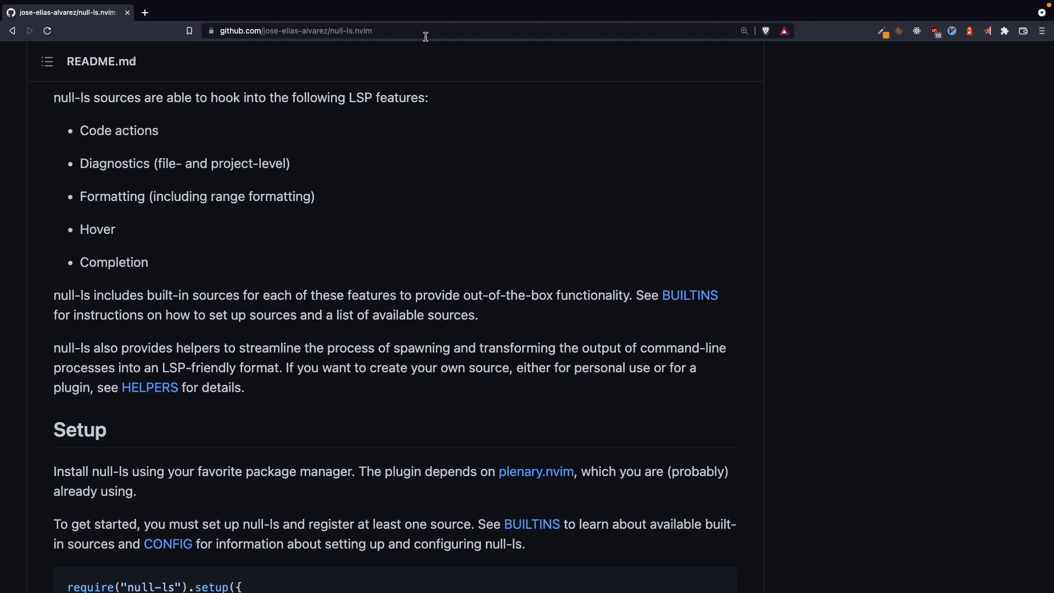
click(425, 31)
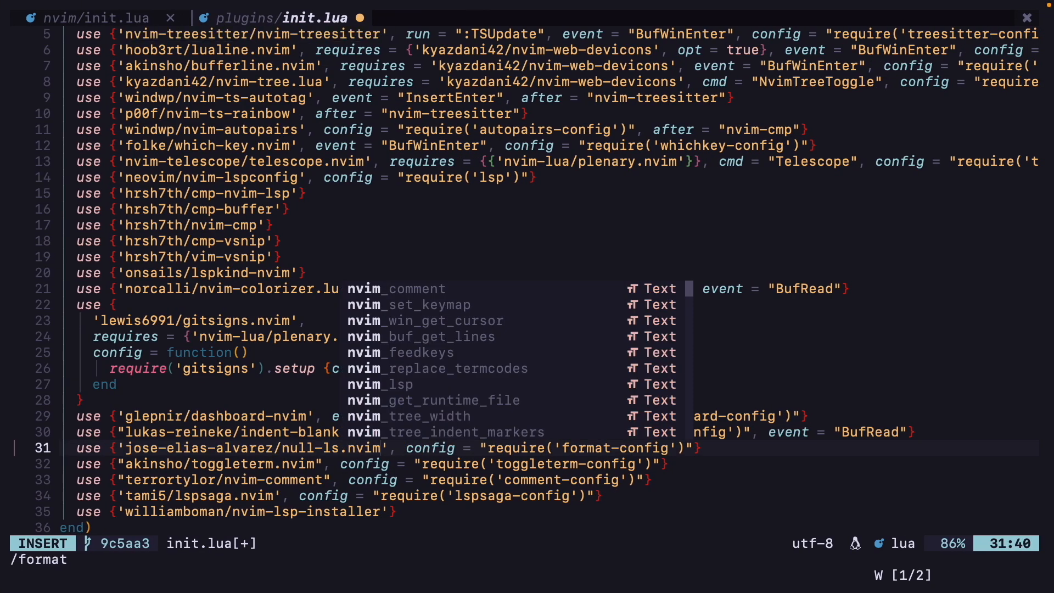
key(Escape)
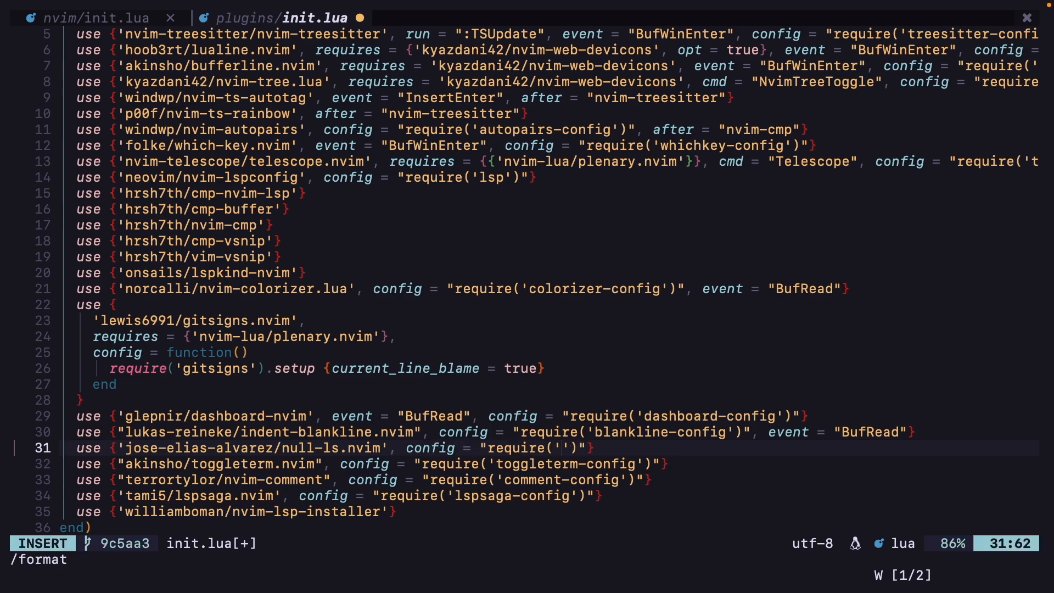
text(nul-)
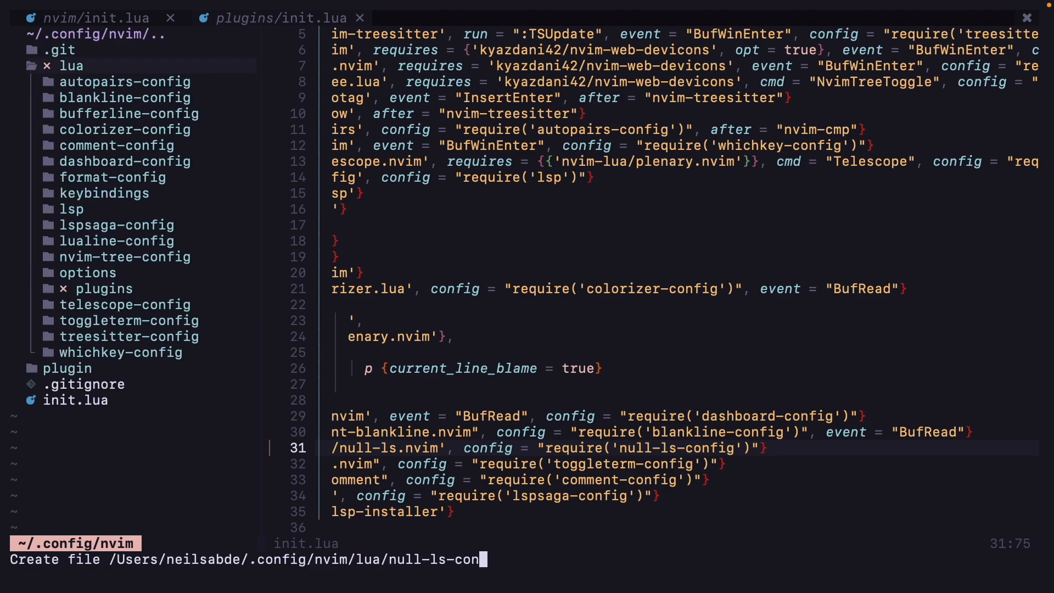
Step: Create the new null-ls-config/init.lua file in the lua folder
text(fig/init.)
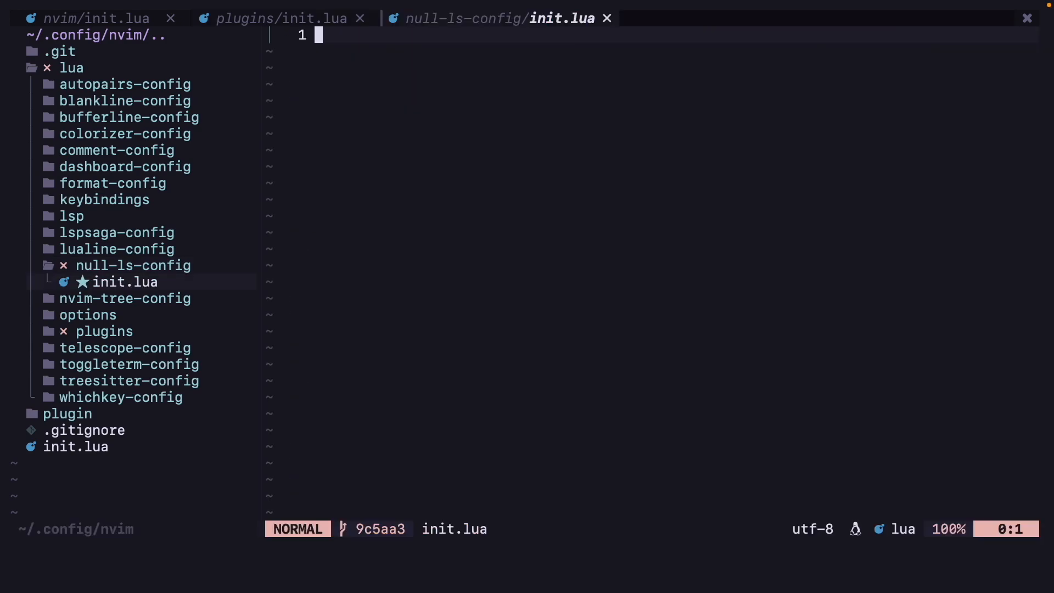
Step: Write local null_ls = require('null-ls') at the top of the config and save it
text(local)
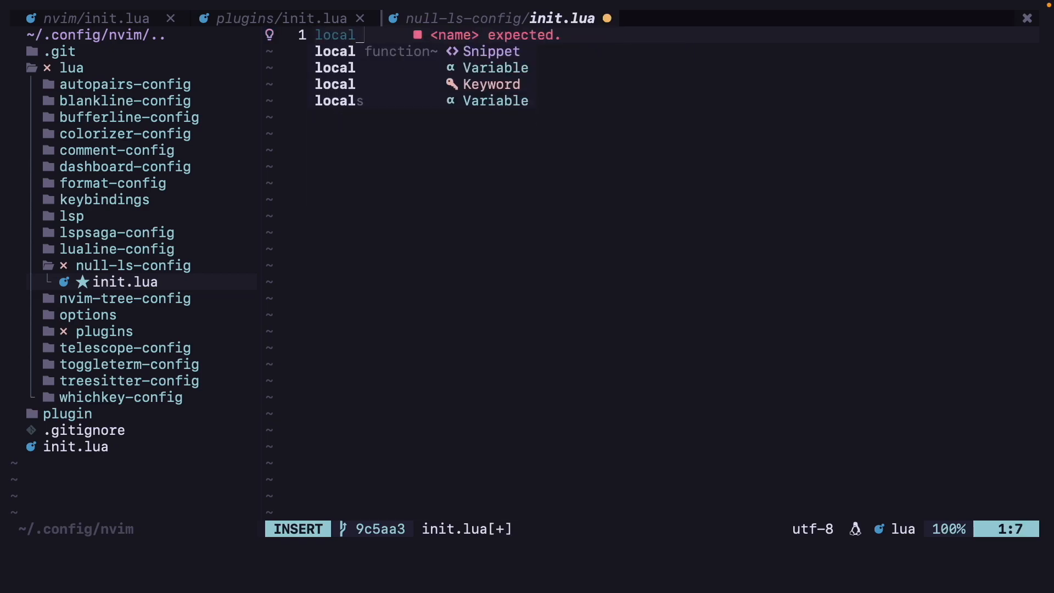
key(Escape)
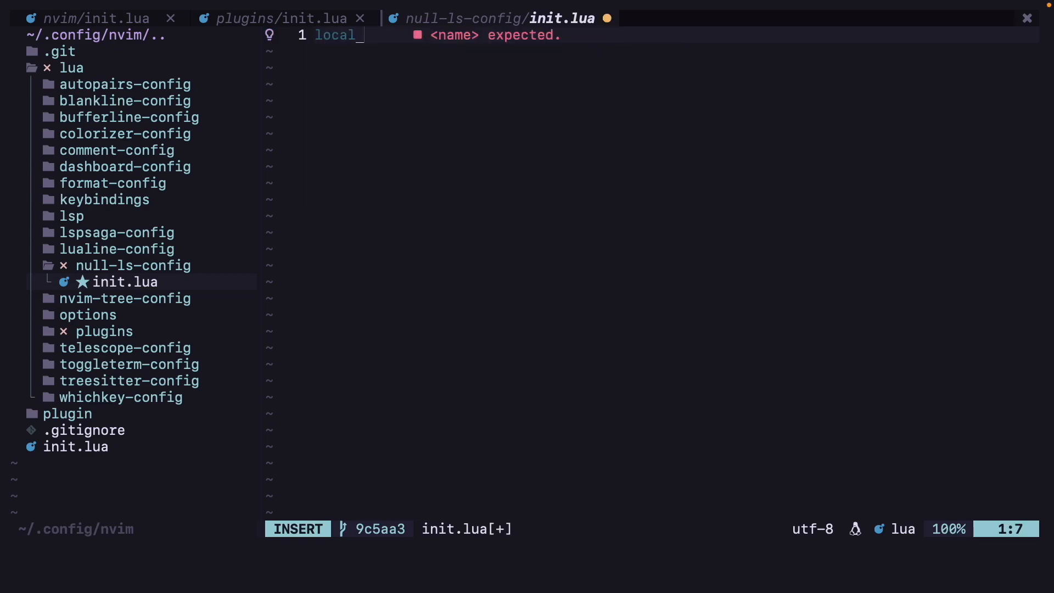
text(null)
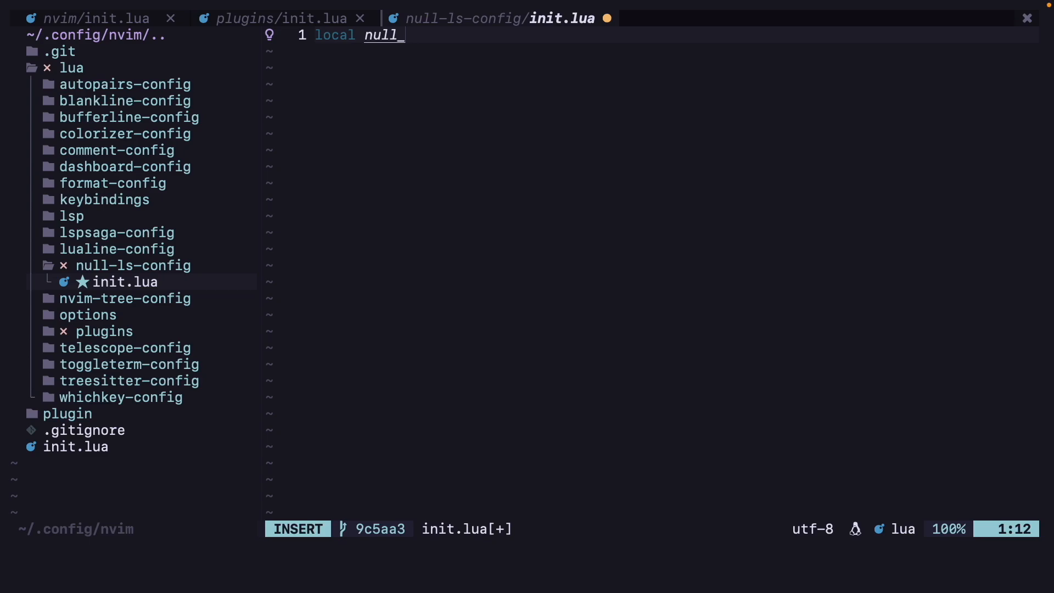
text(ls =)
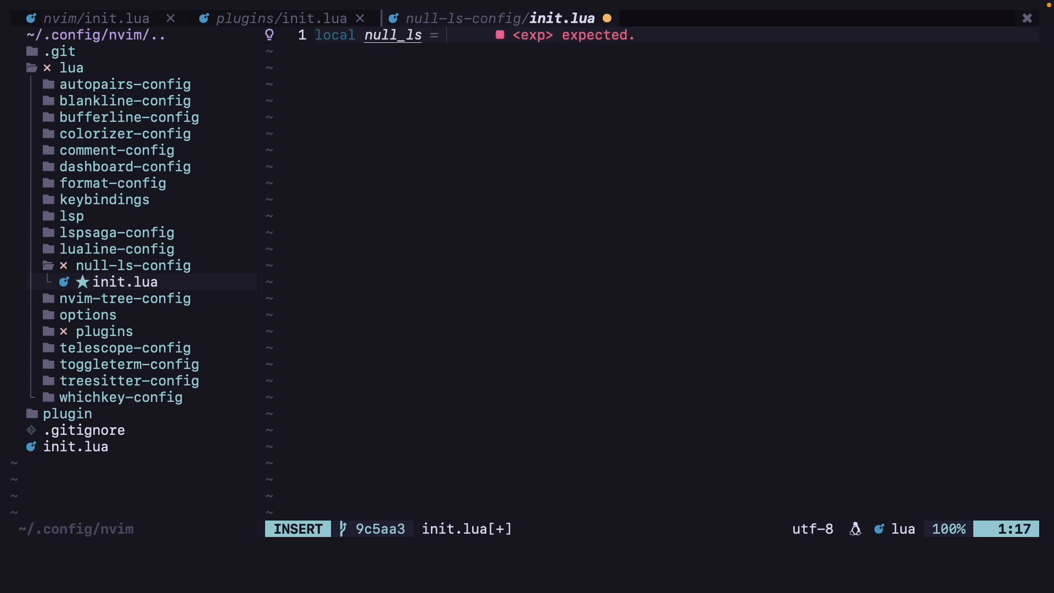
text(require())
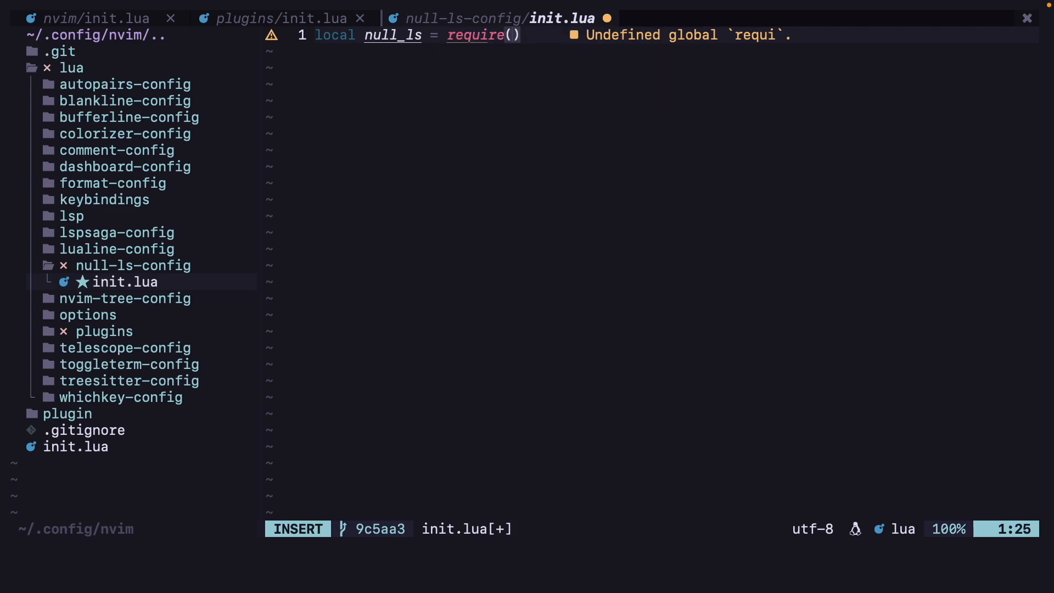
text('null_')
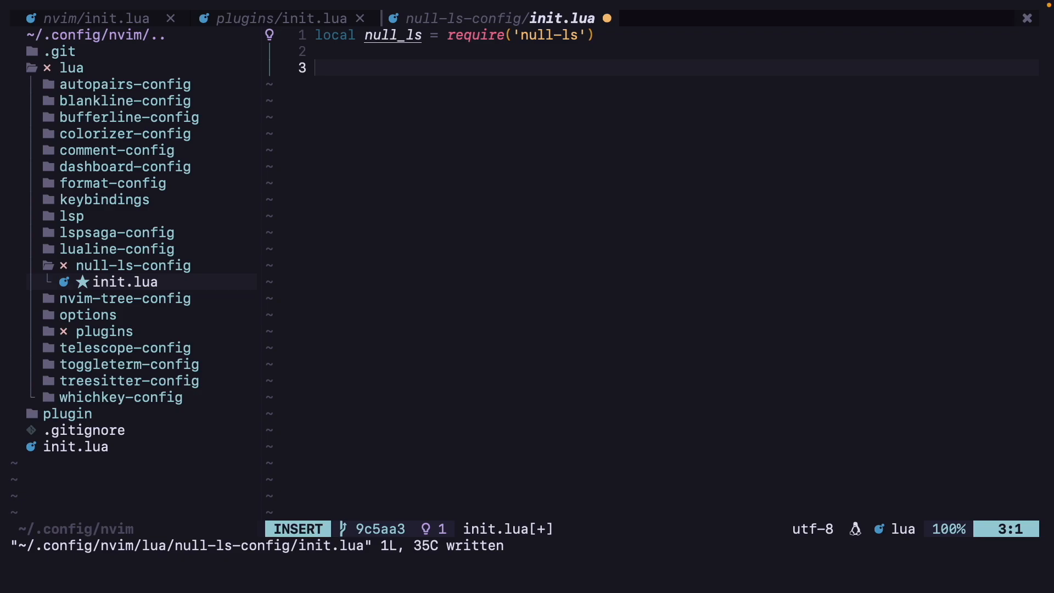
Step: Begin a local formatting alias pointing at null_ls.builtins.formatting
text(local)
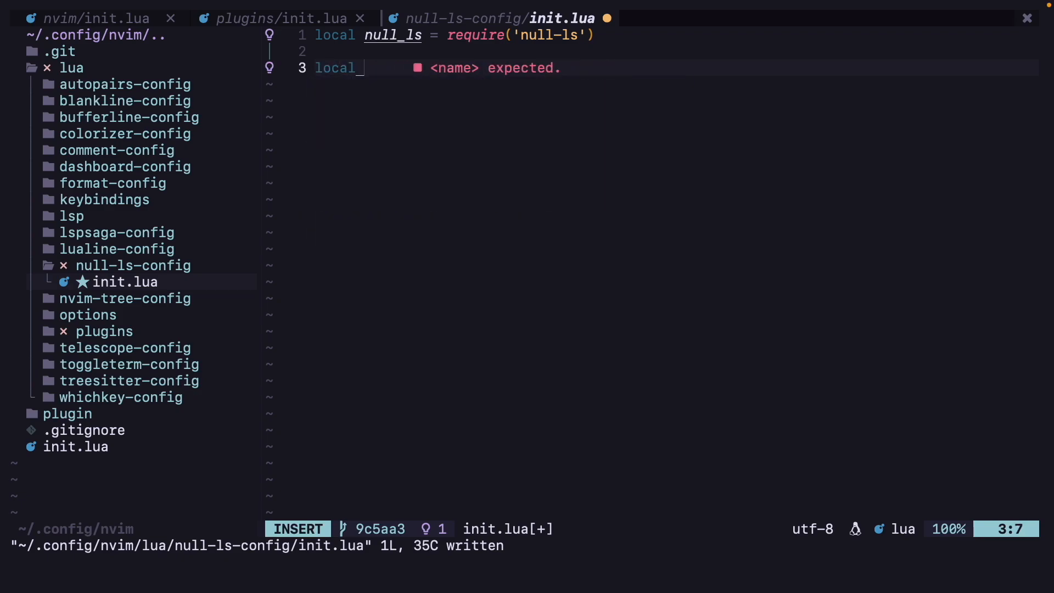
text(formatting =)
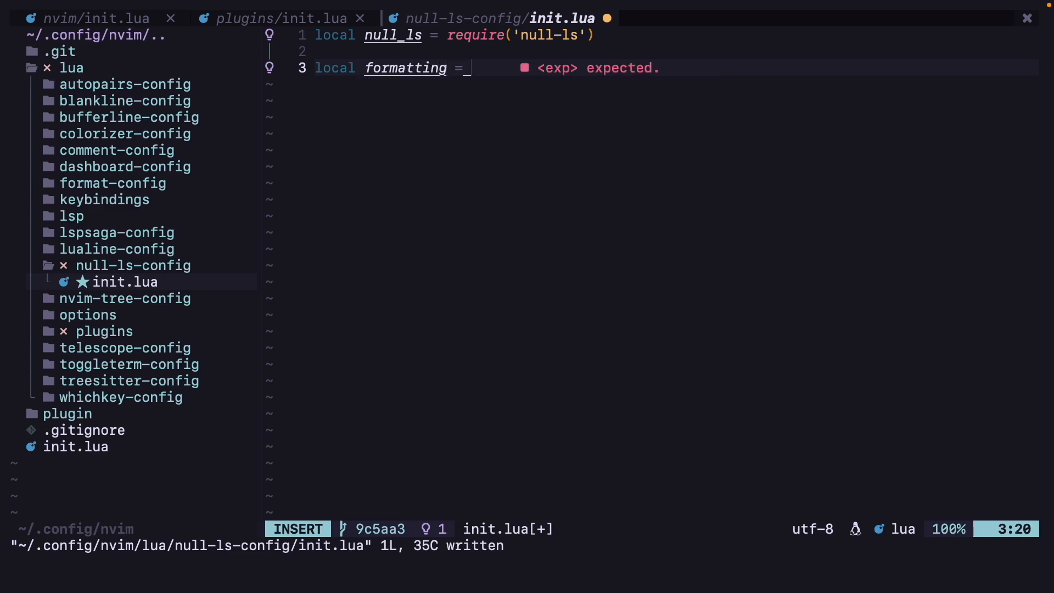
text(null_s)
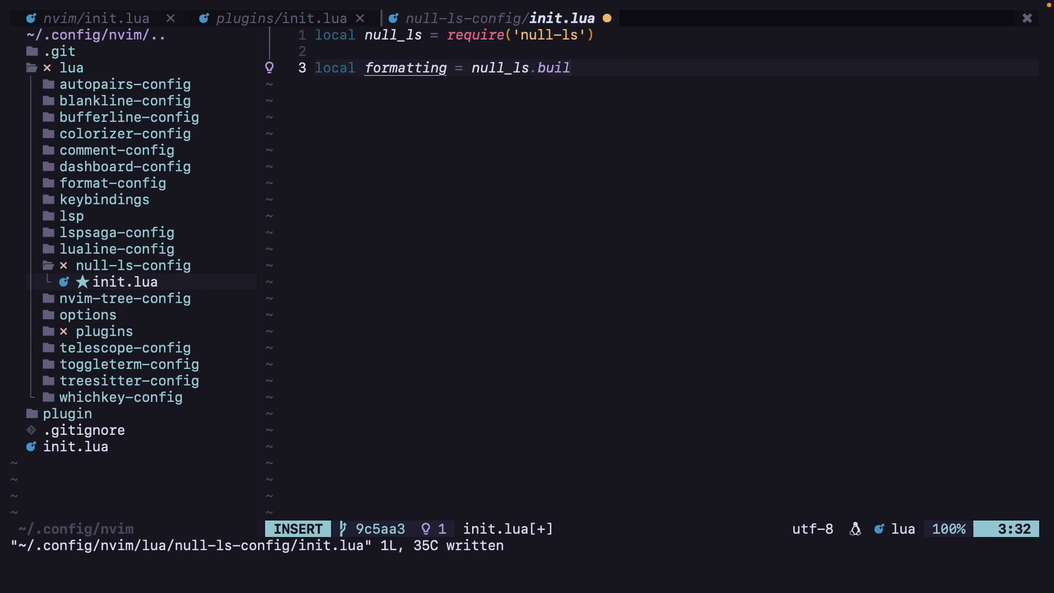
text(tins.format)
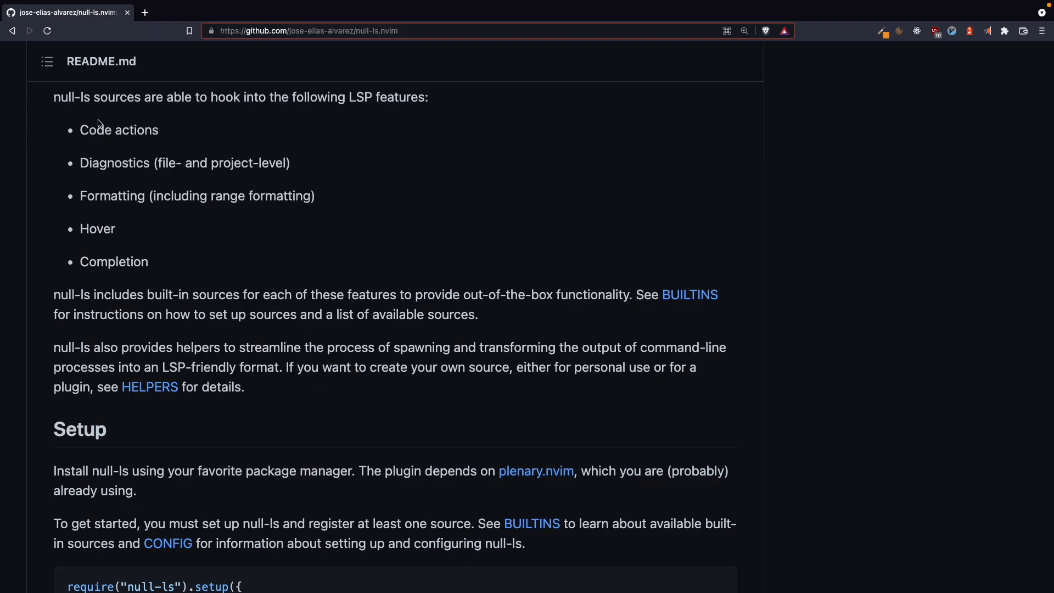
scroll(down, 3)
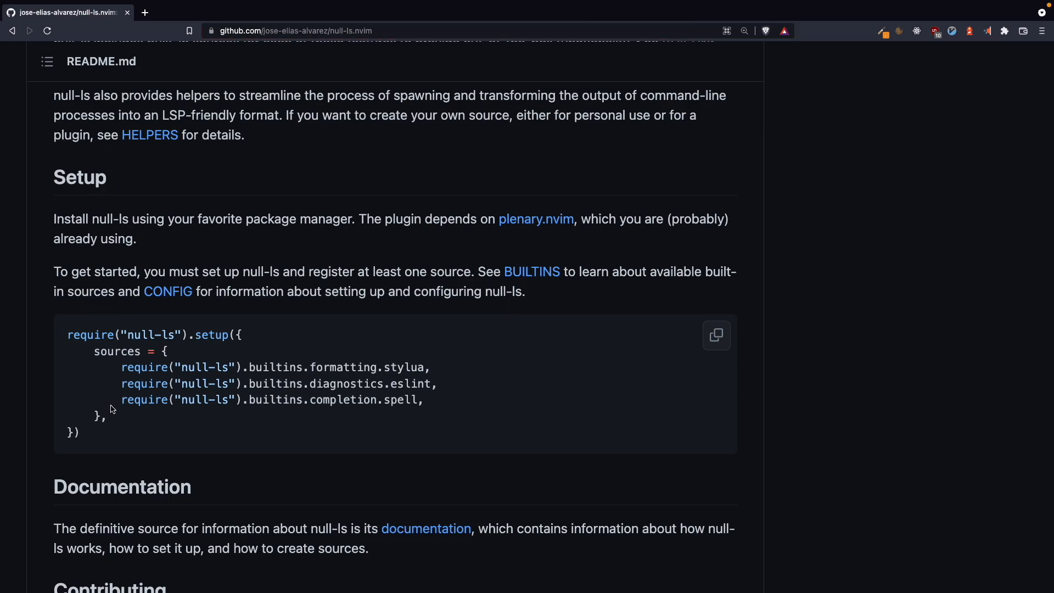
mouse_move(159, 358)
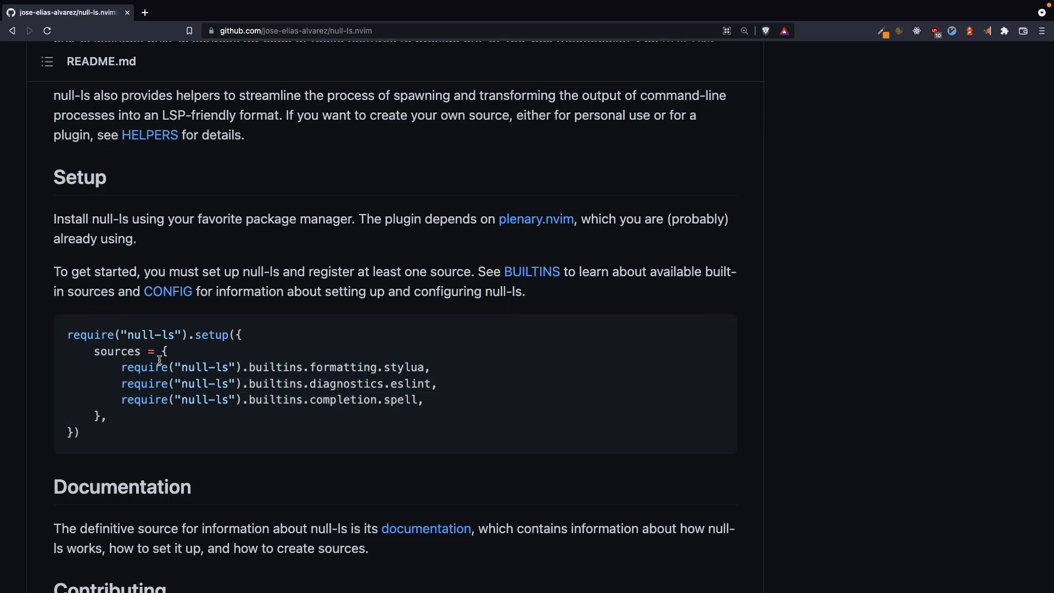
mouse_move(482, 307)
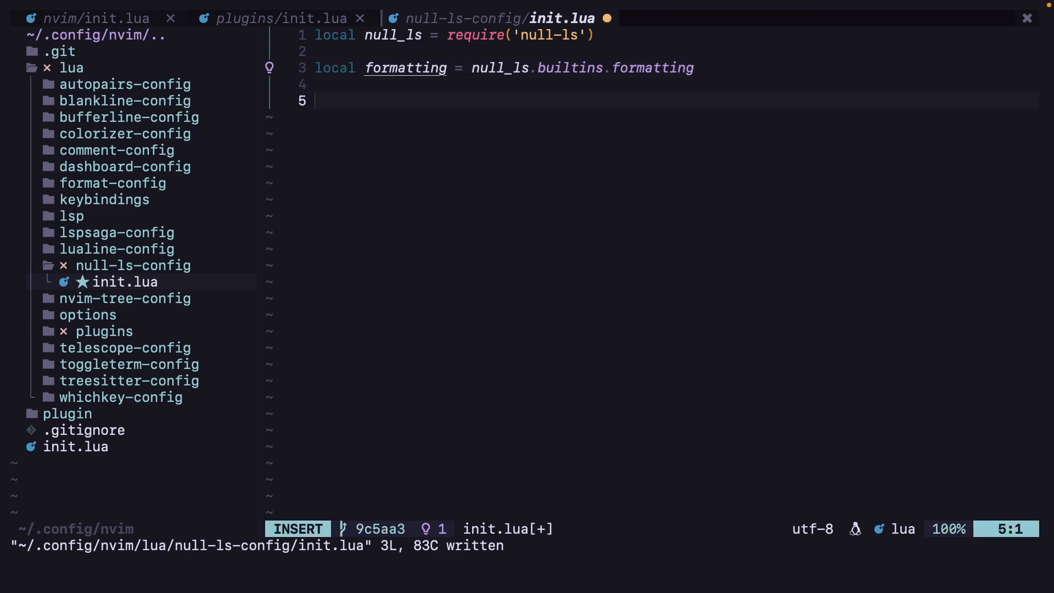
Step: Add a null_ls.setup({ sources = { } }) call after the formatting builtins alias
text(null_ls)
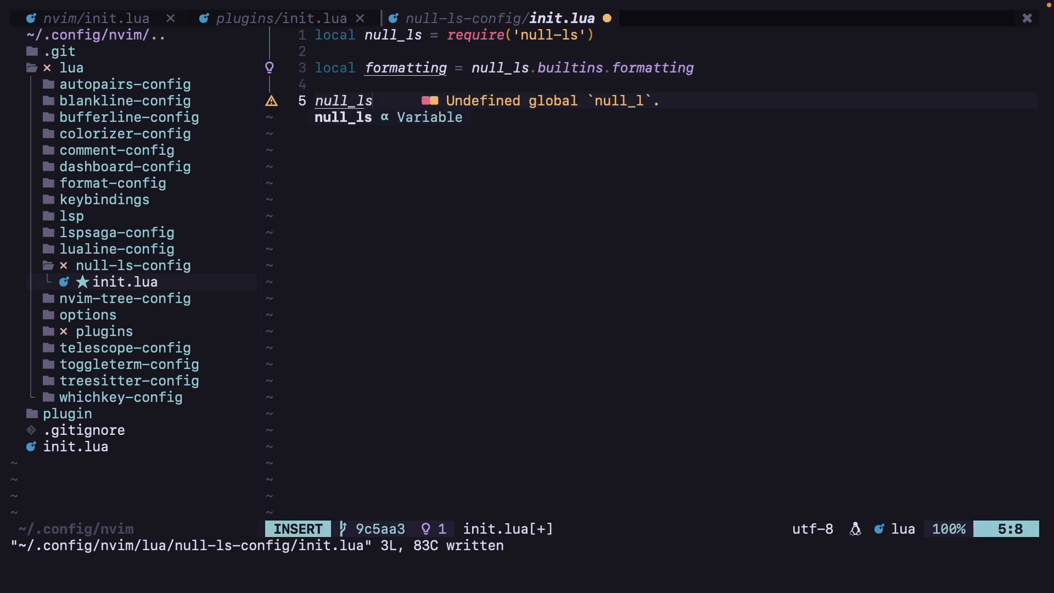
text(.setup({}))
text(sources =)
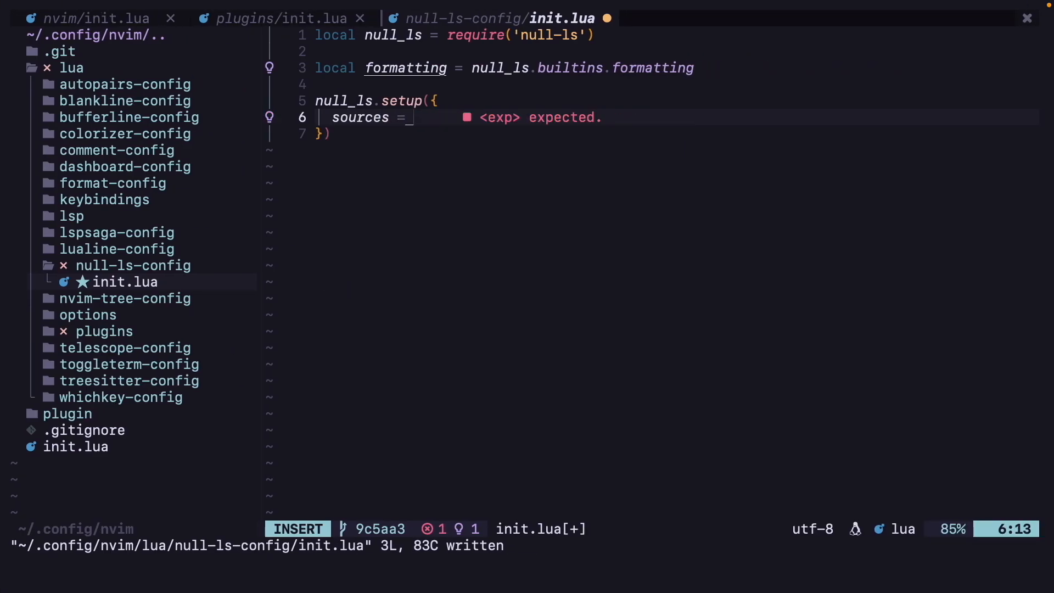
text({)
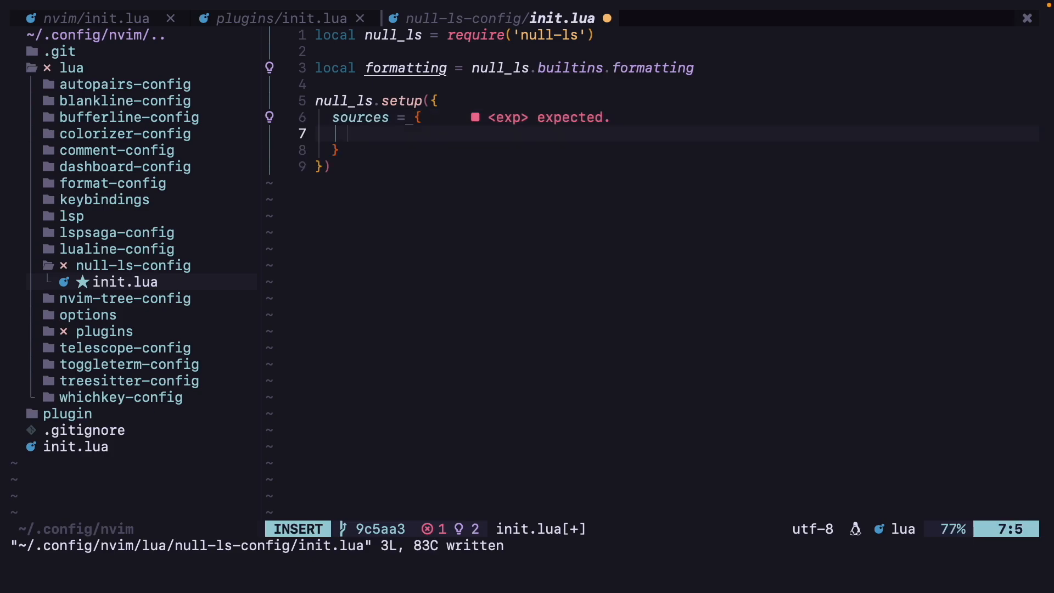
text(formatting)
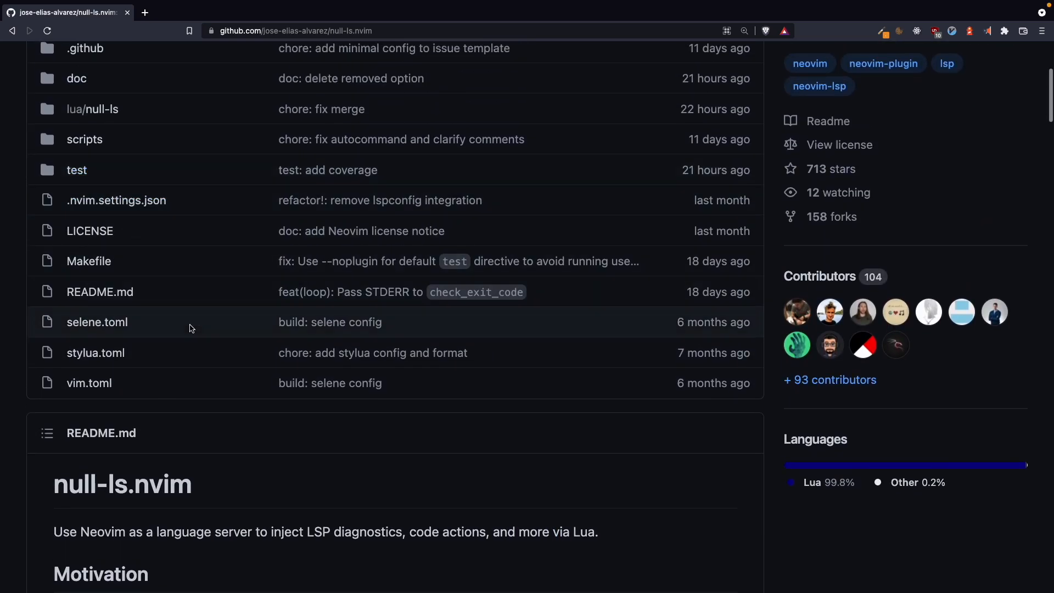
Step: Reach the null-ls README link and open the BUILTINS.md built-in sources documentation
scroll(down, 3)
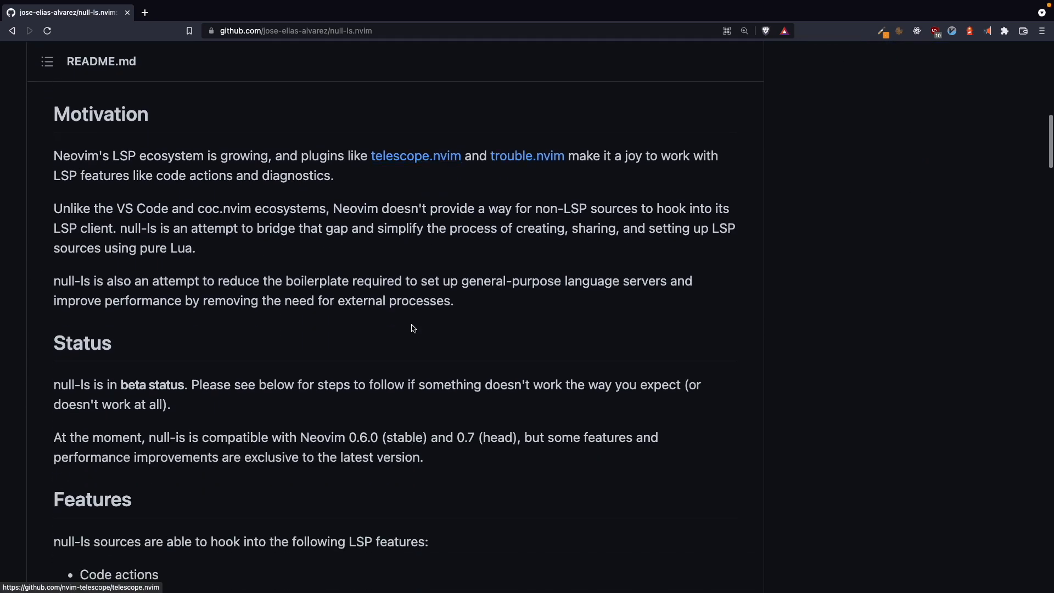
scroll(down, 3)
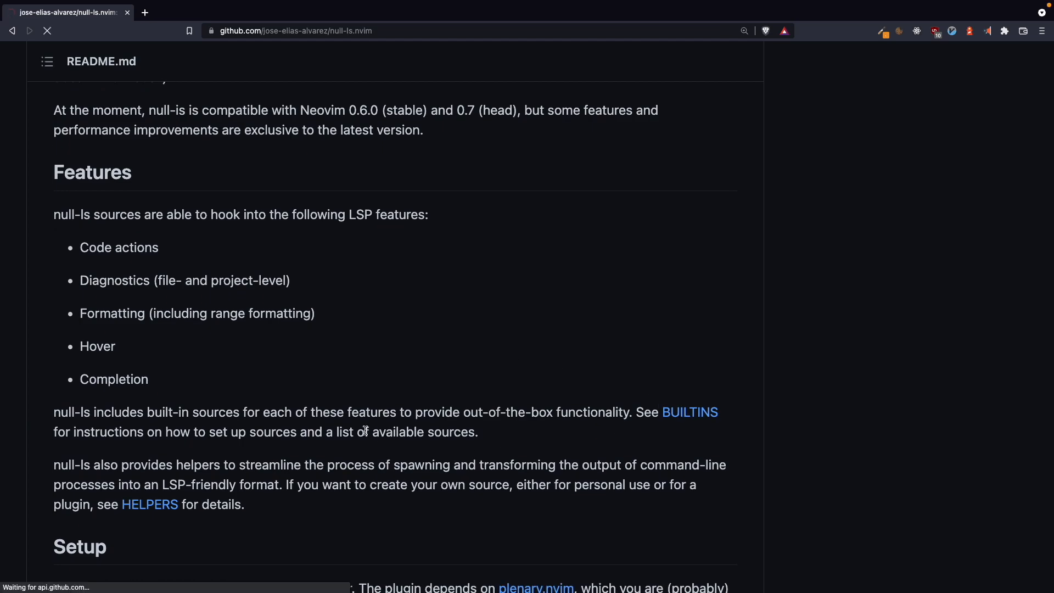
mouse_move(308, 163)
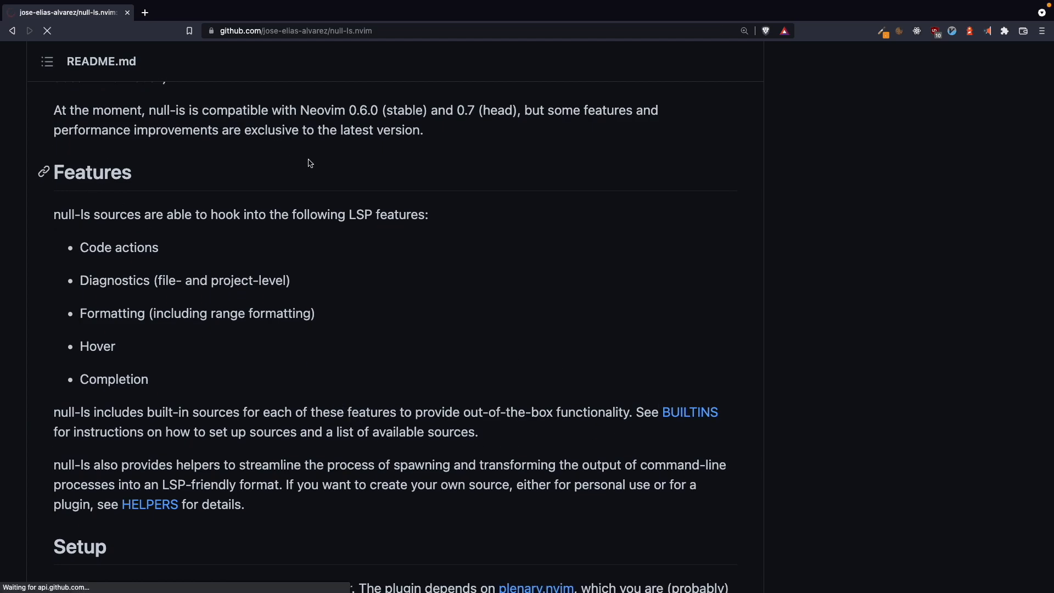
click(688, 412)
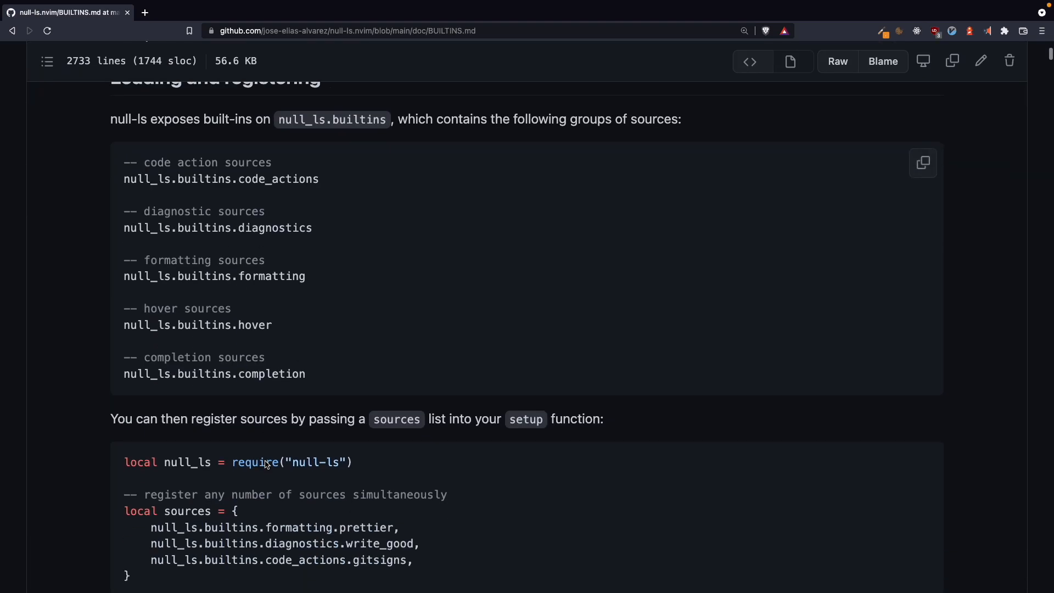
Step: Read BUILTINS.md down to the Available Sources > Formatting list
scroll(down, 3)
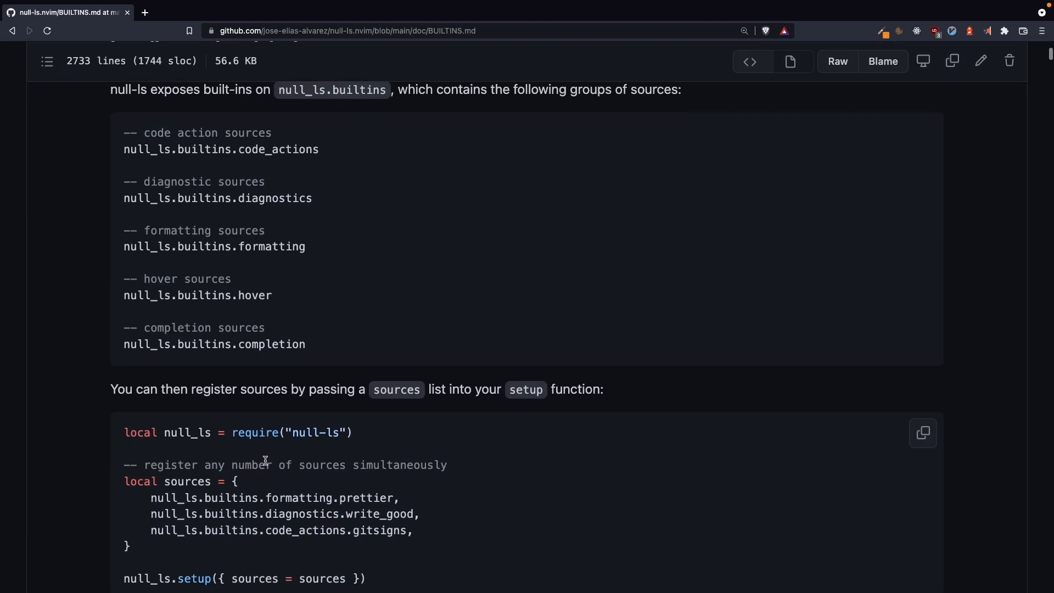
scroll(down, 3)
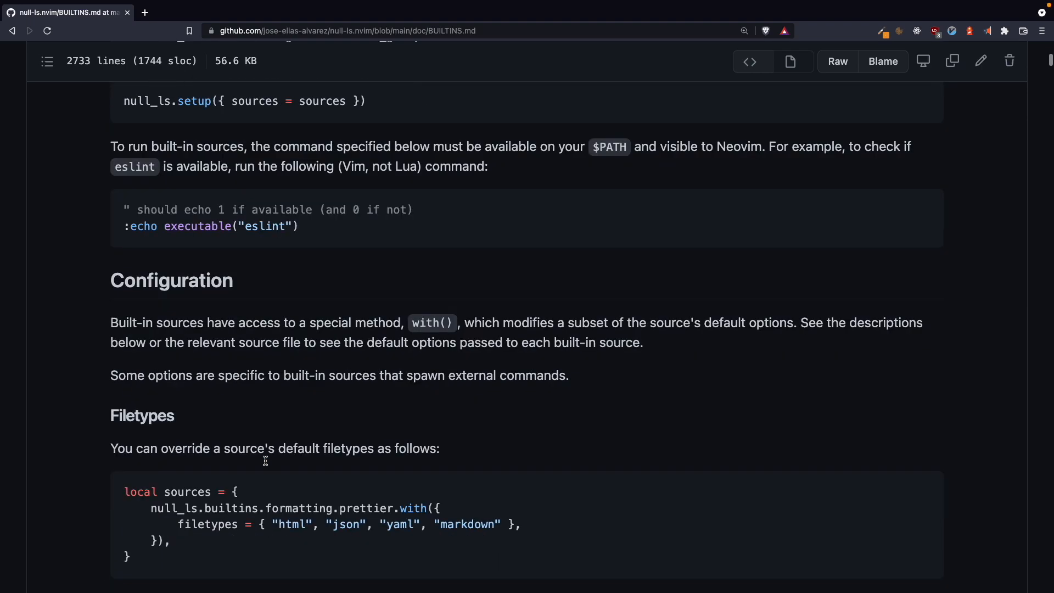
scroll(down, 3)
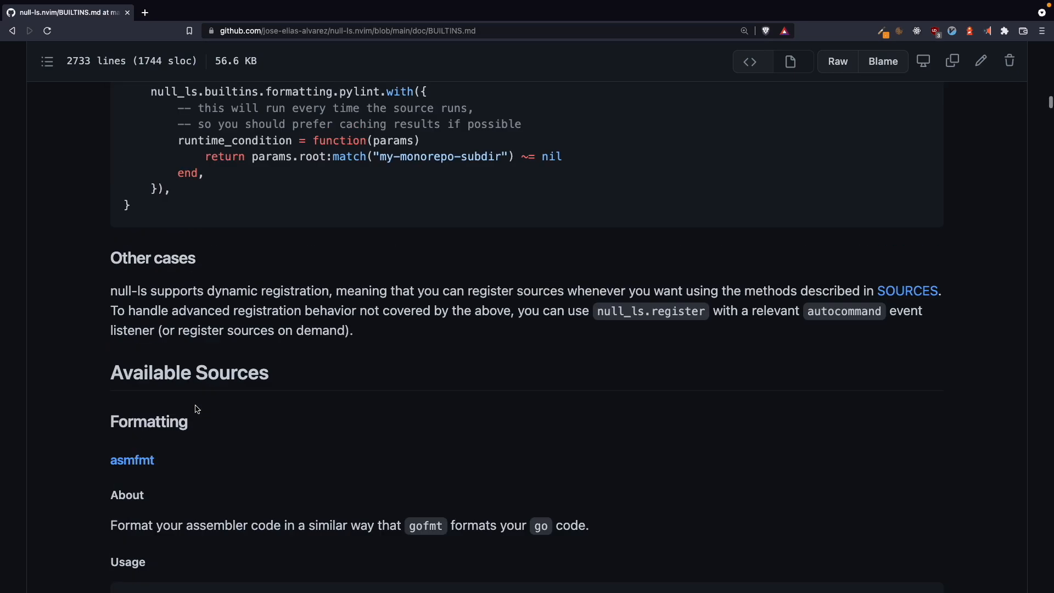
scroll(down, 3)
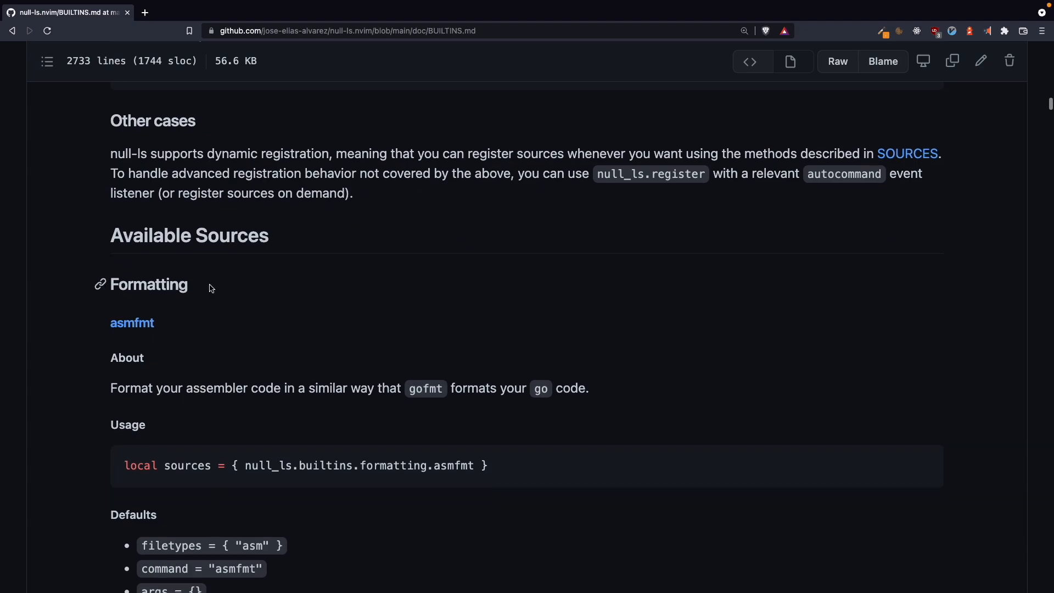
scroll(down, 3)
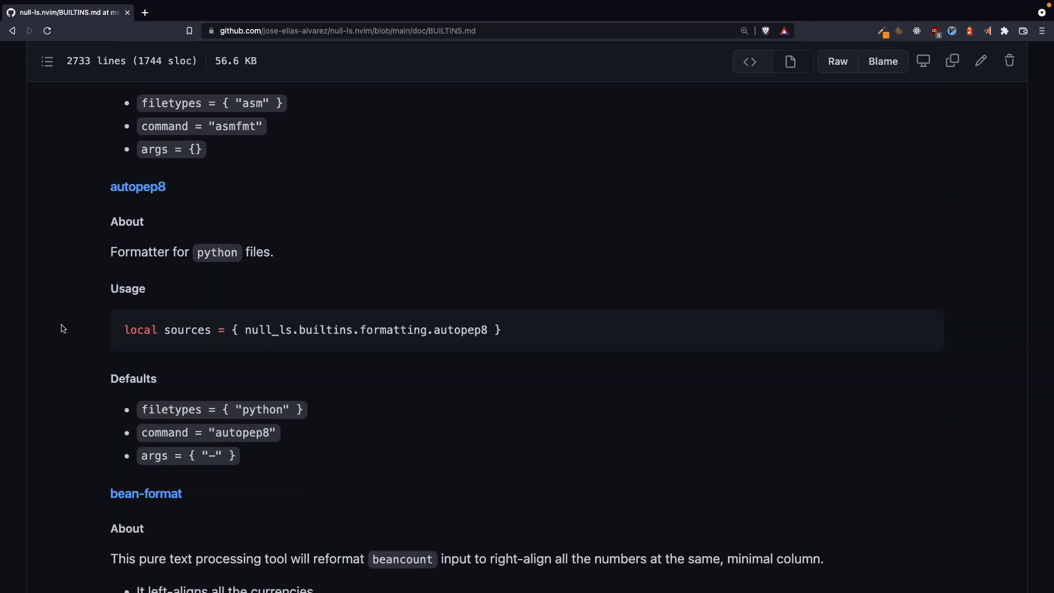
scroll(down, 3)
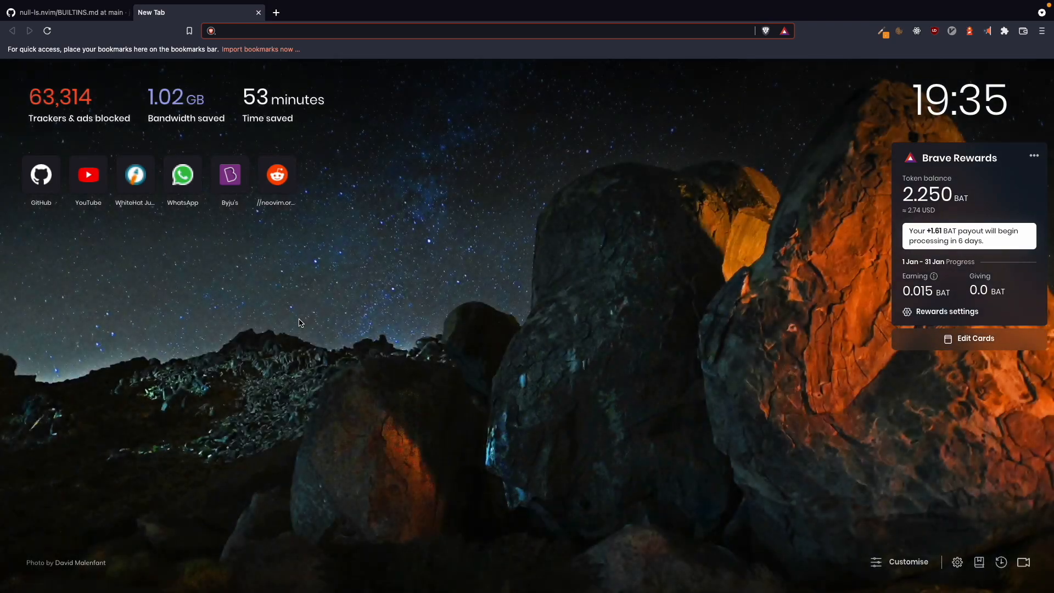
Step: Go to github.com/hackorum and open nfs/lua/null-ls-config/init.lua
text(github.com/hackorum/nfs/blob/master/lua/null-ls-config/init.lua)
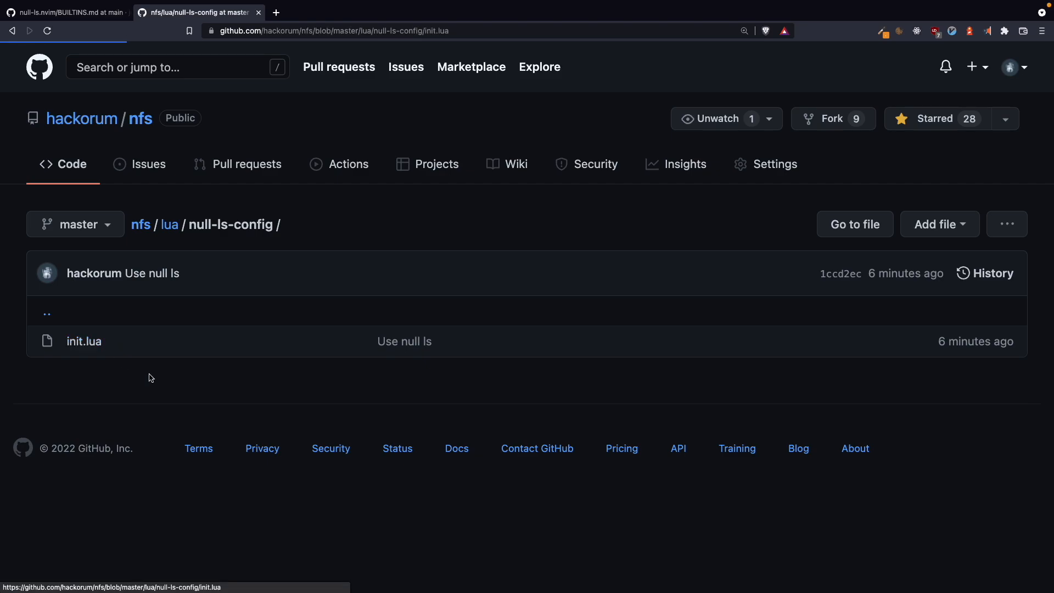
click(83, 340)
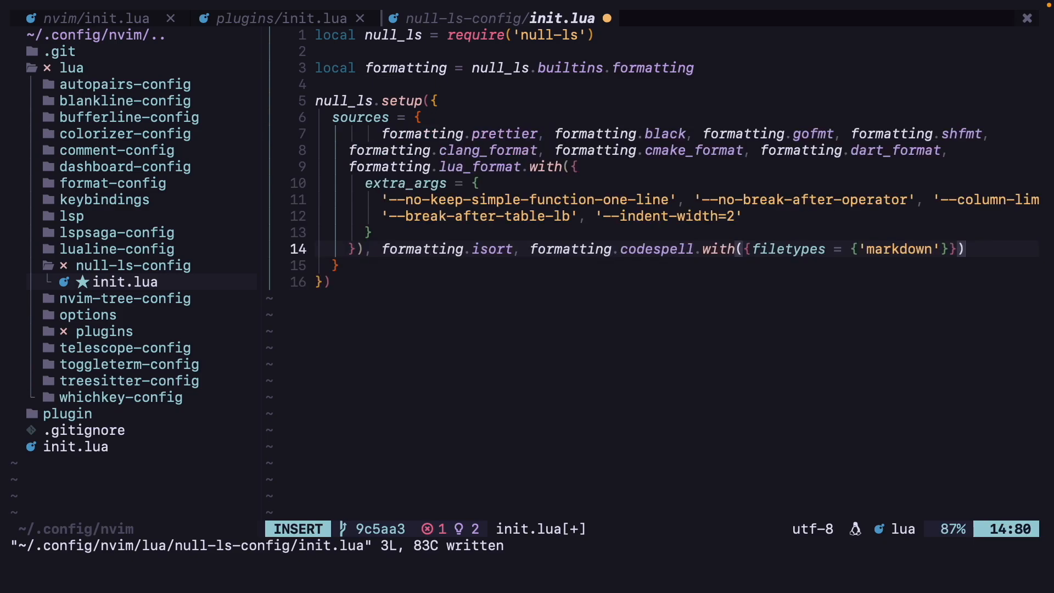
Step: Review null-ls-config/init.lua in Neovim, then return to the published init.lua on GitHub
key(Escape)
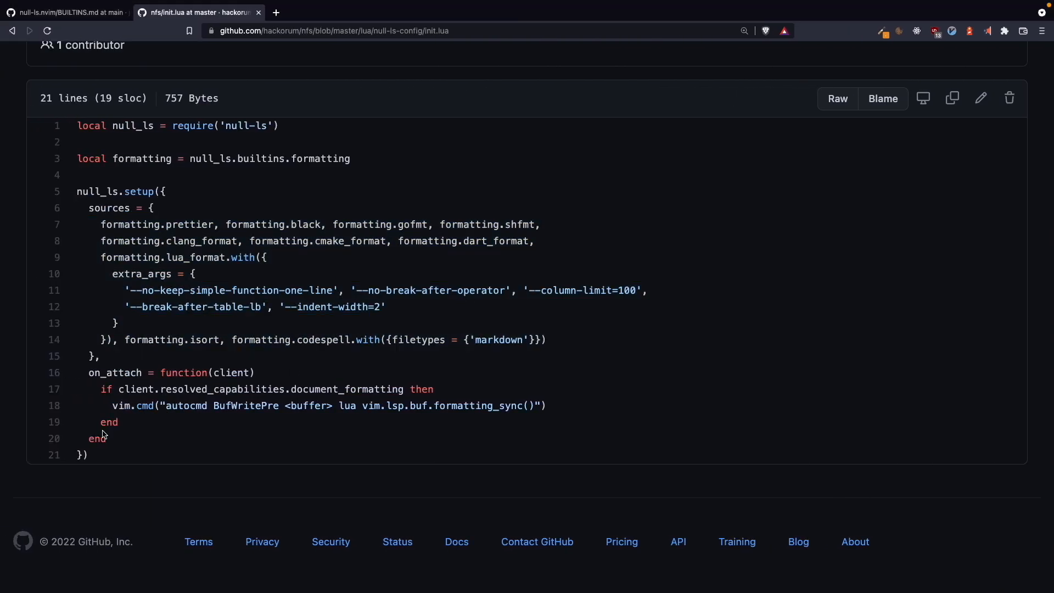
Step: Select lines 16–20, the on_attach block running formatting_sync before each buffer write
drag(88, 372, 106, 438)
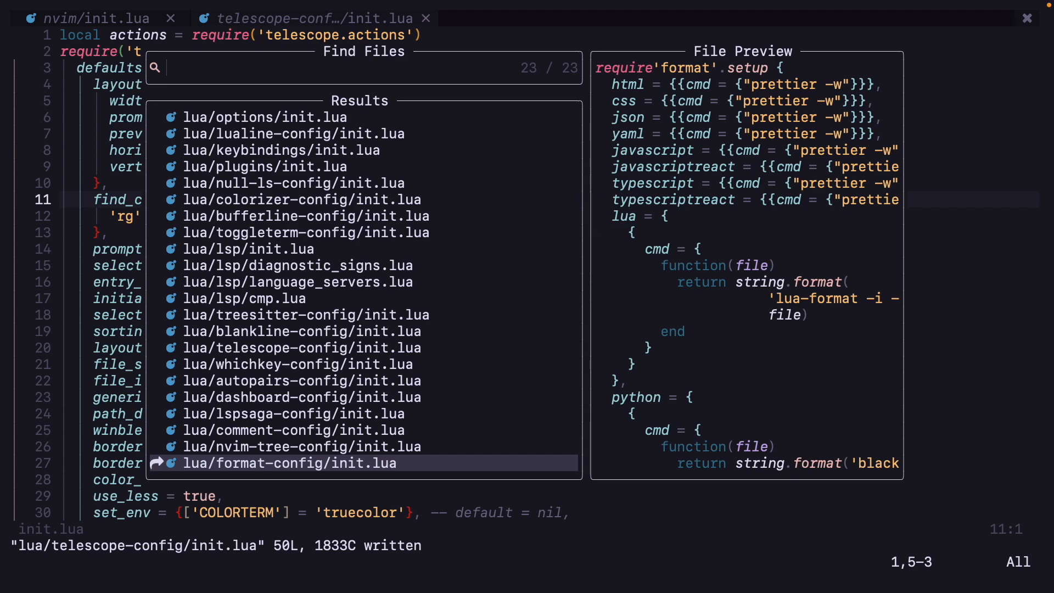
Step: Find null-ls-config/init.lua with Telescope Find Files by searching 'null'
text(null)
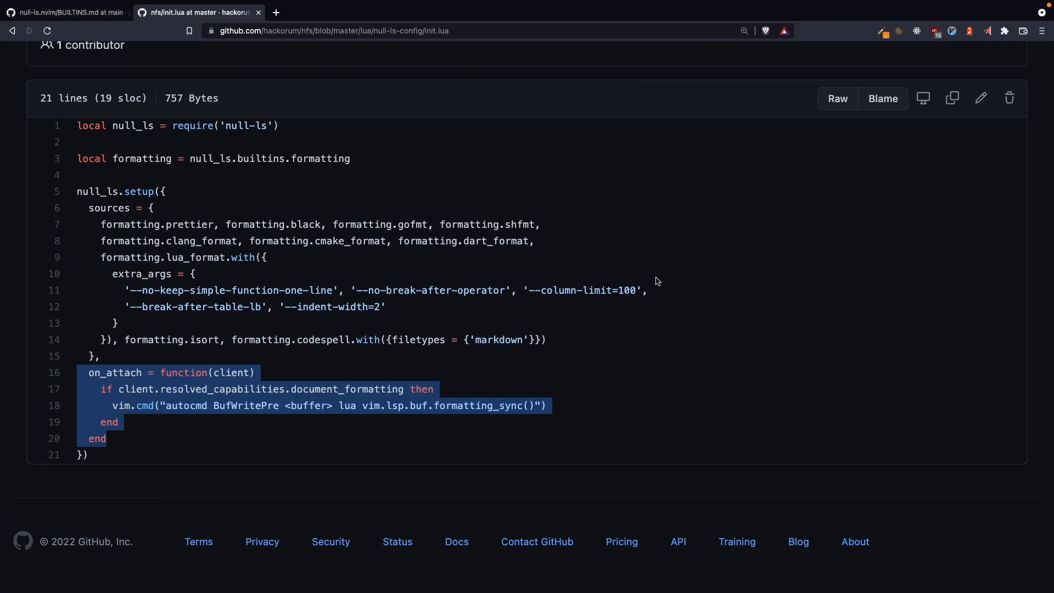
Step: From BUILTINS.md open black's repository and read its pip install instructions
click(67, 12)
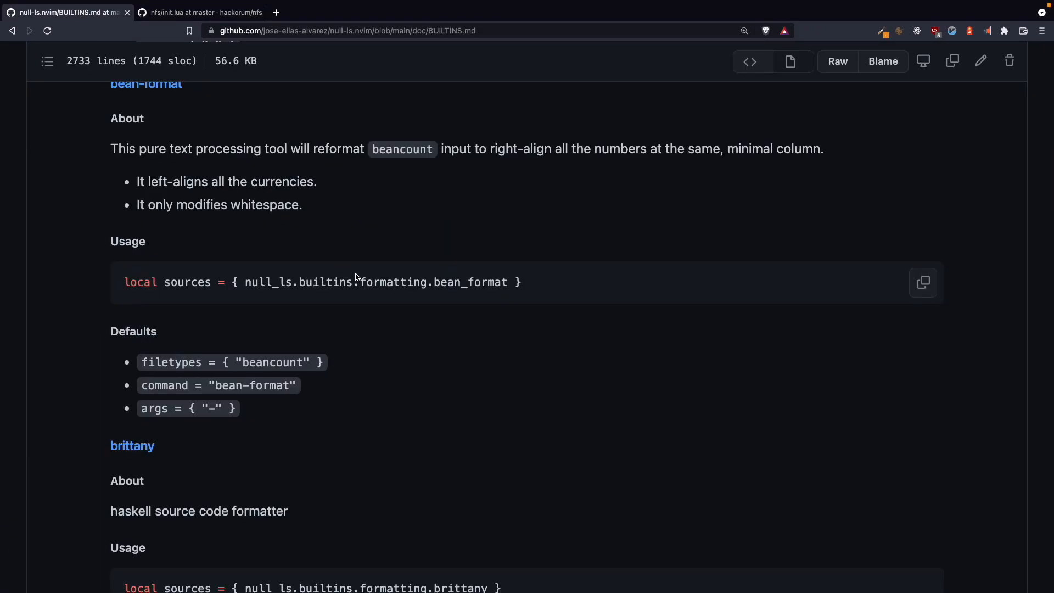
scroll(down, 3)
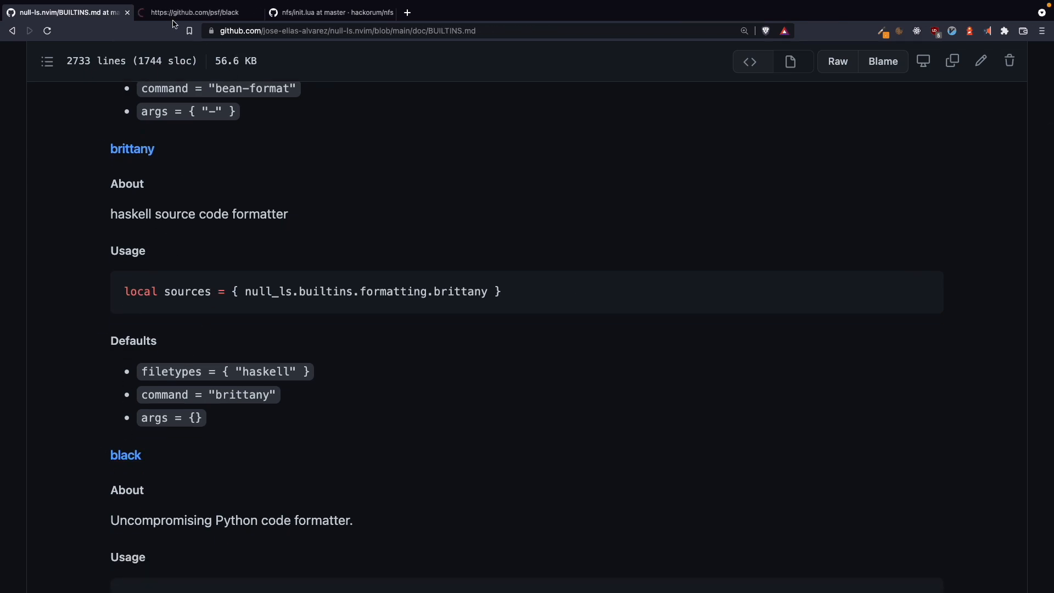
click(199, 12)
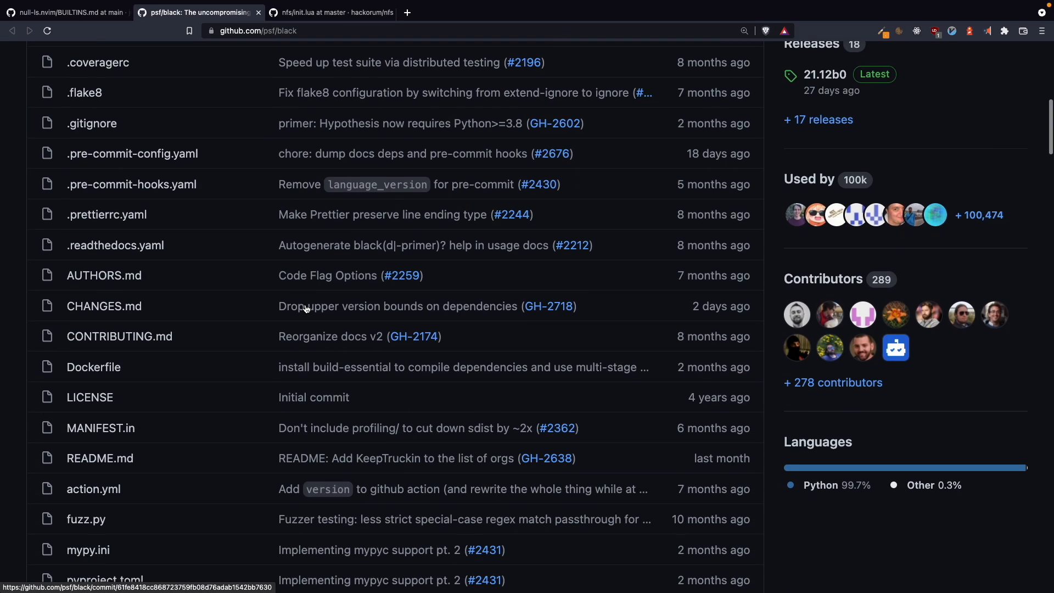
scroll(down, 3)
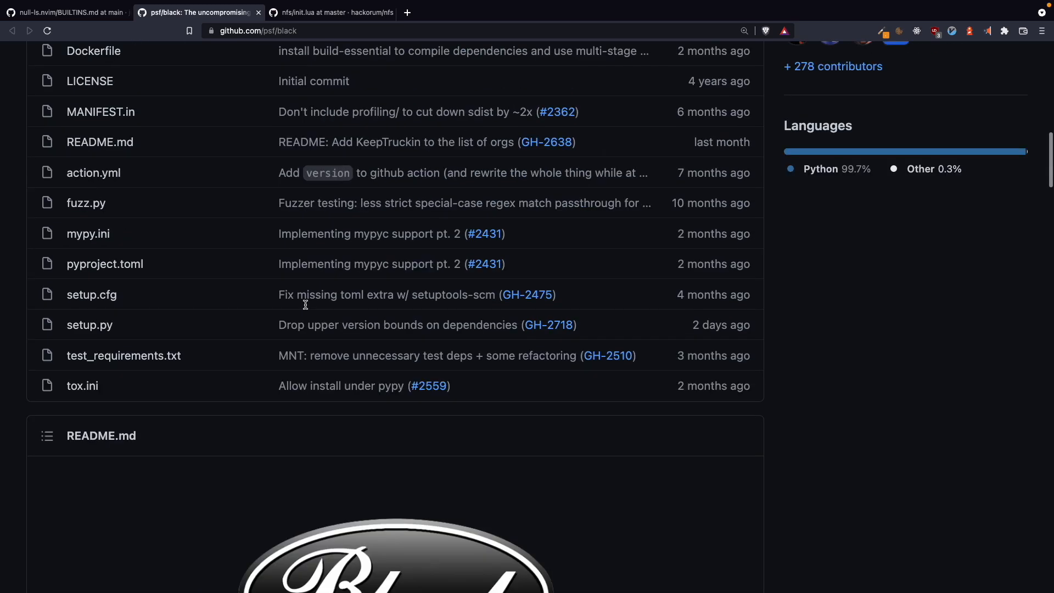
scroll(down, 3)
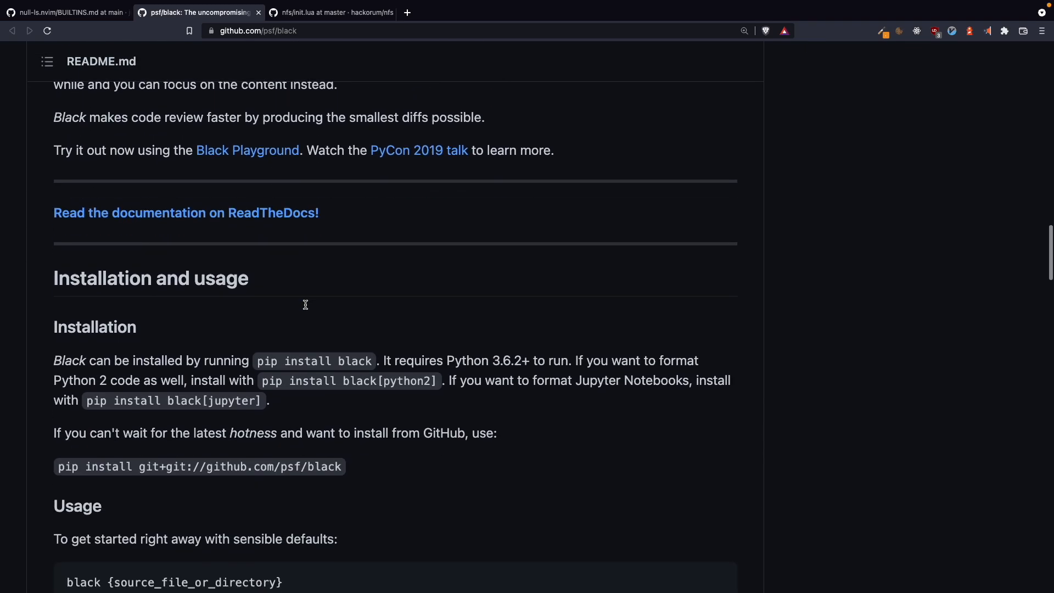
scroll(down, 3)
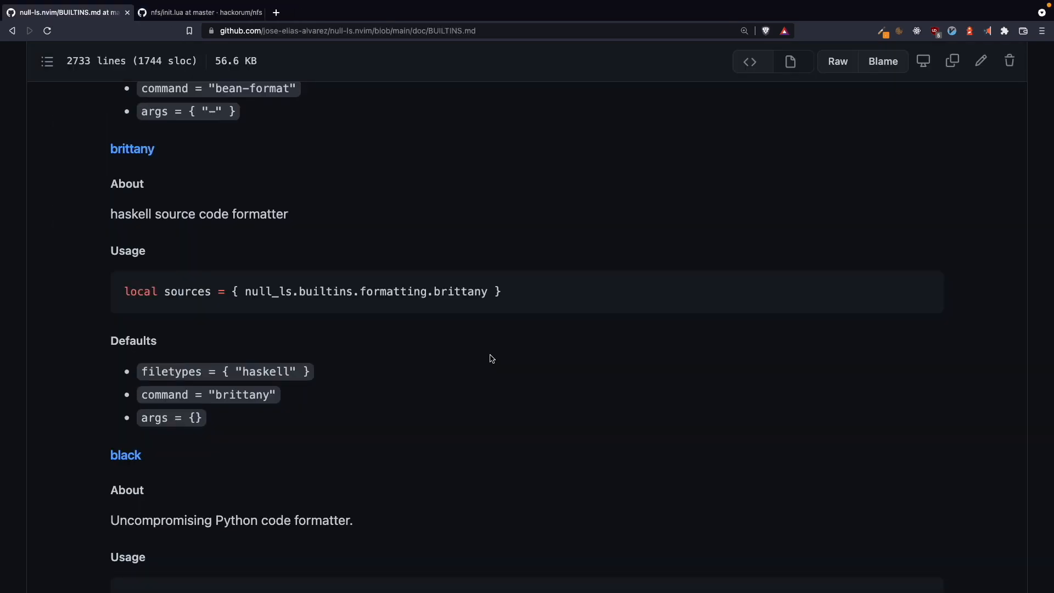
mouse_move(497, 361)
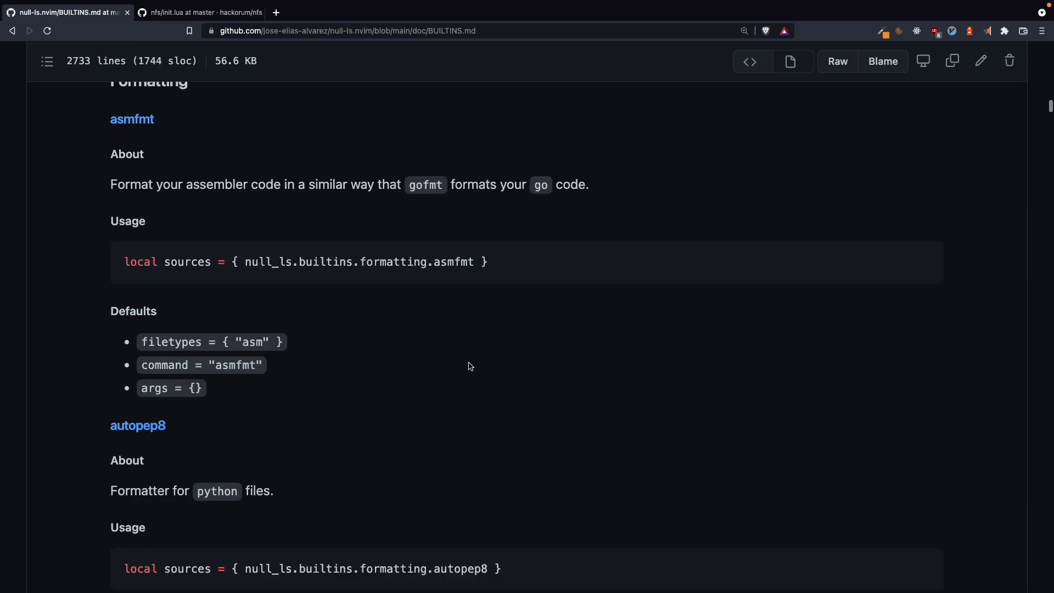
Step: Locate codespell in the formatting sources list and open its project page
scroll(down, 3)
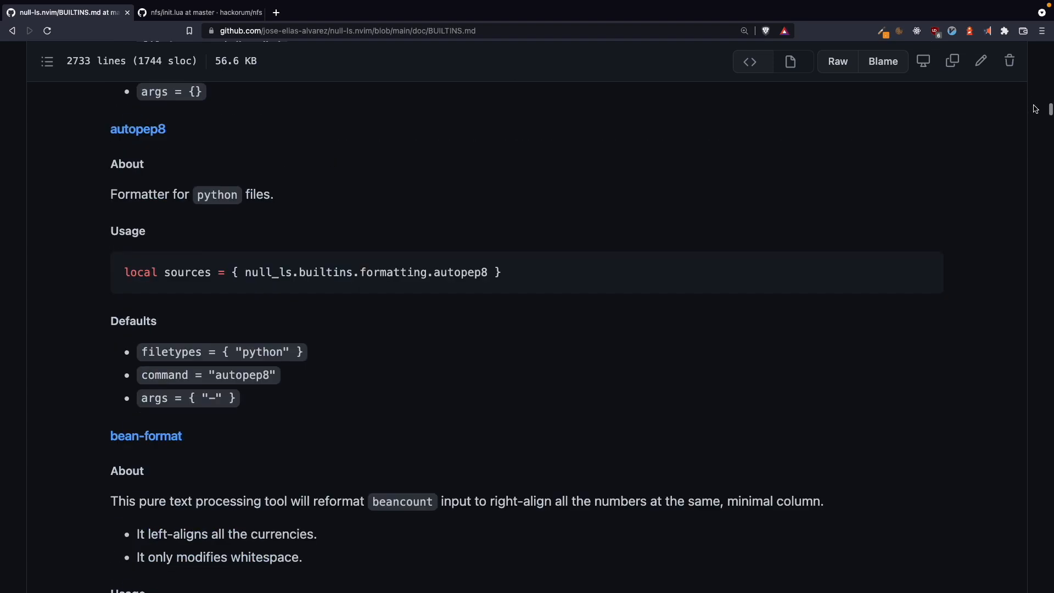
scroll(down, 3)
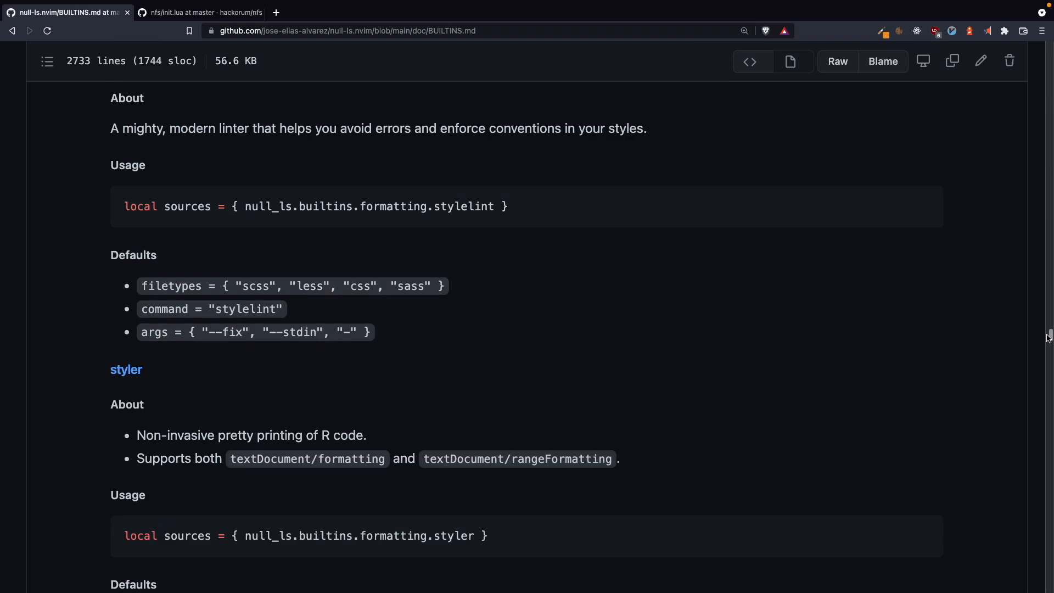
scroll(down, 3)
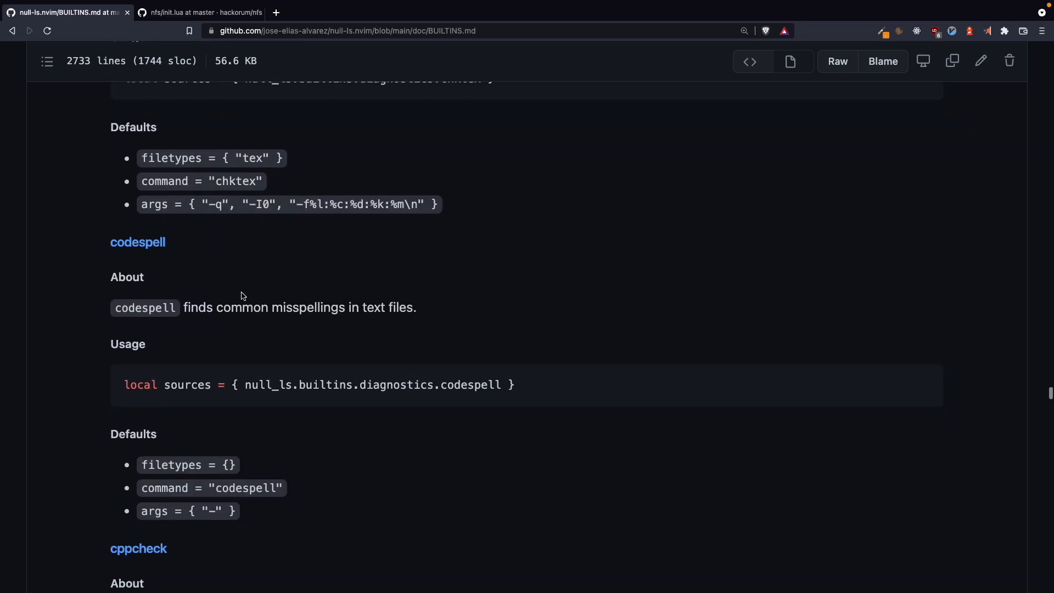
scroll(down, 3)
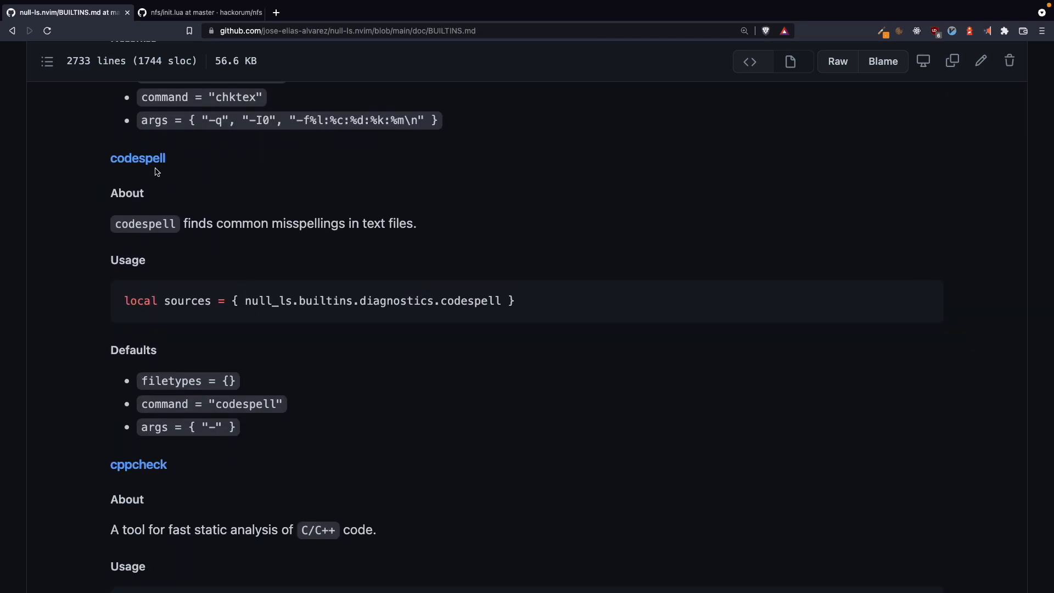
click(138, 158)
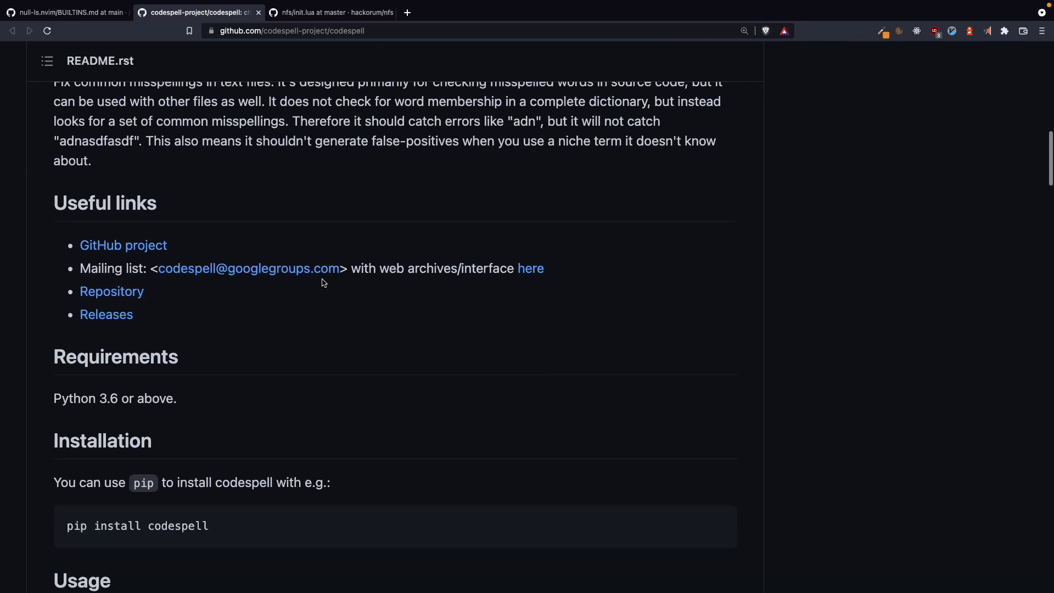
Step: Read codespell's pip install command, select it, and close the page back to BUILTINS.md
scroll(down, 3)
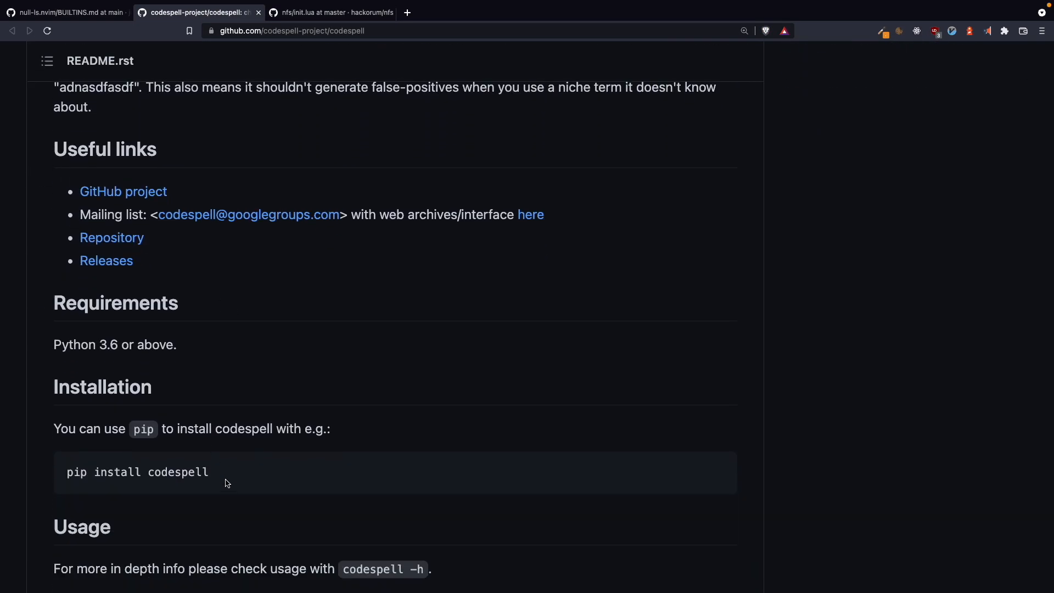
double_click(136, 472)
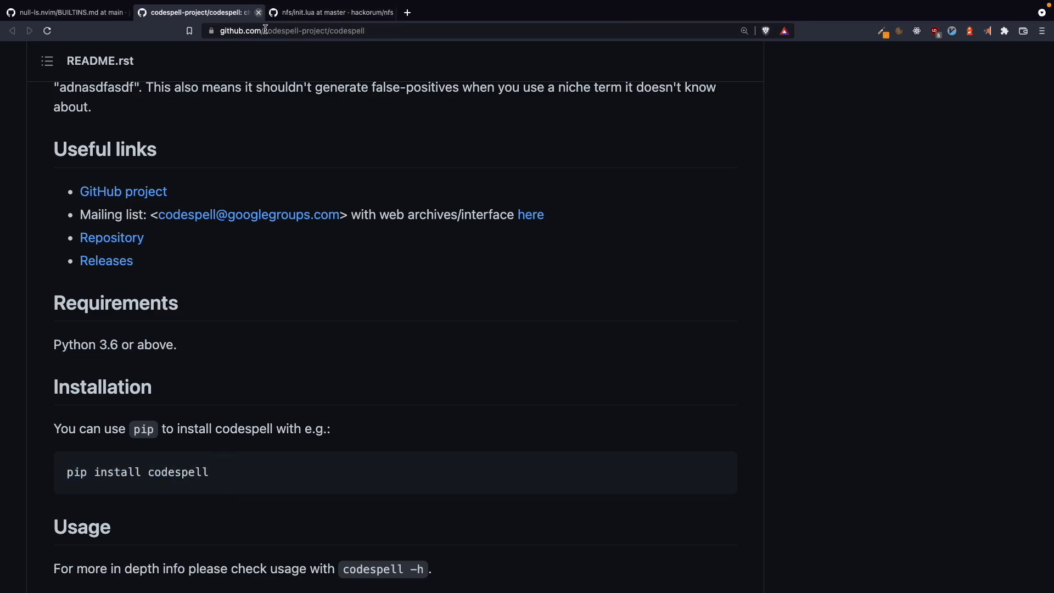
click(67, 12)
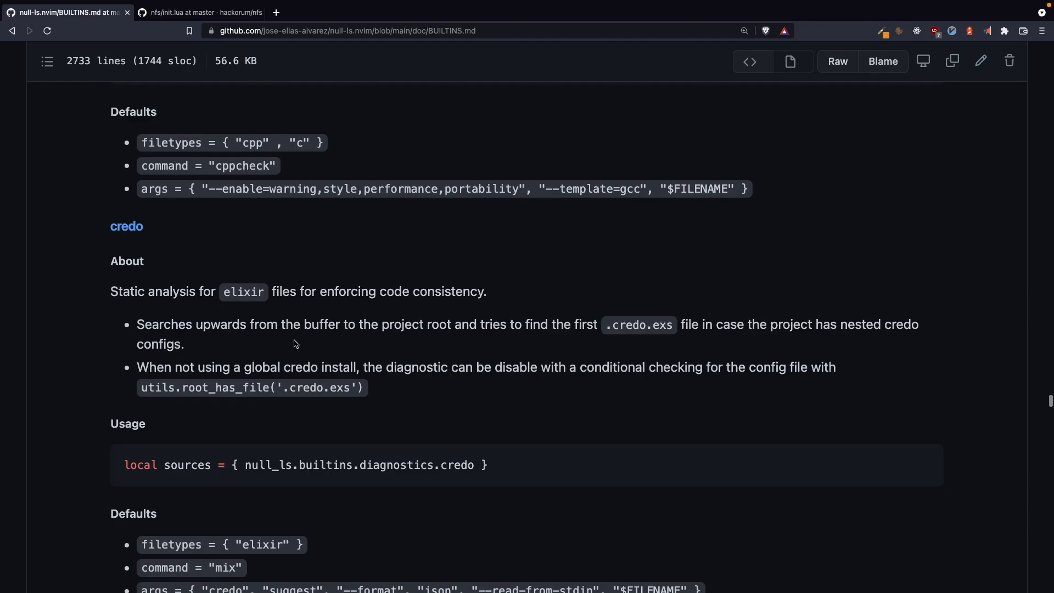
scroll(down, 3)
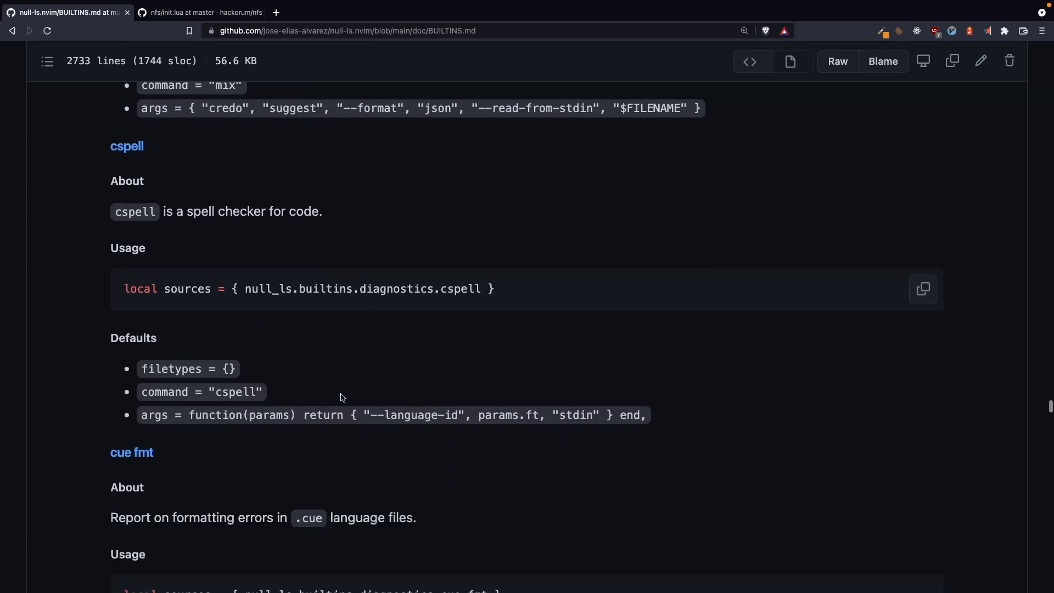
scroll(down, 3)
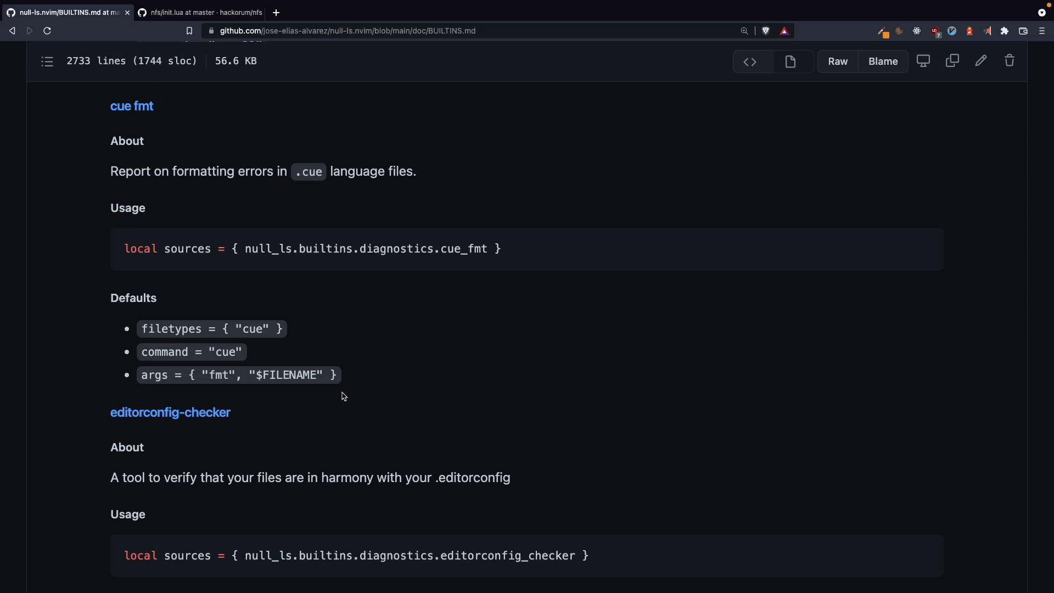
scroll(down, 3)
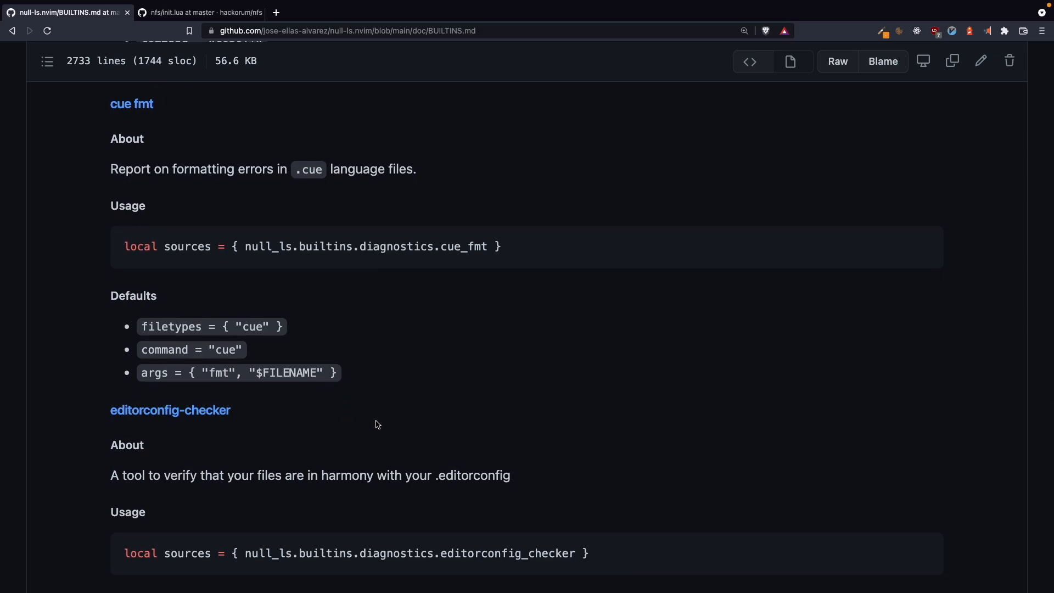
mouse_move(297, 453)
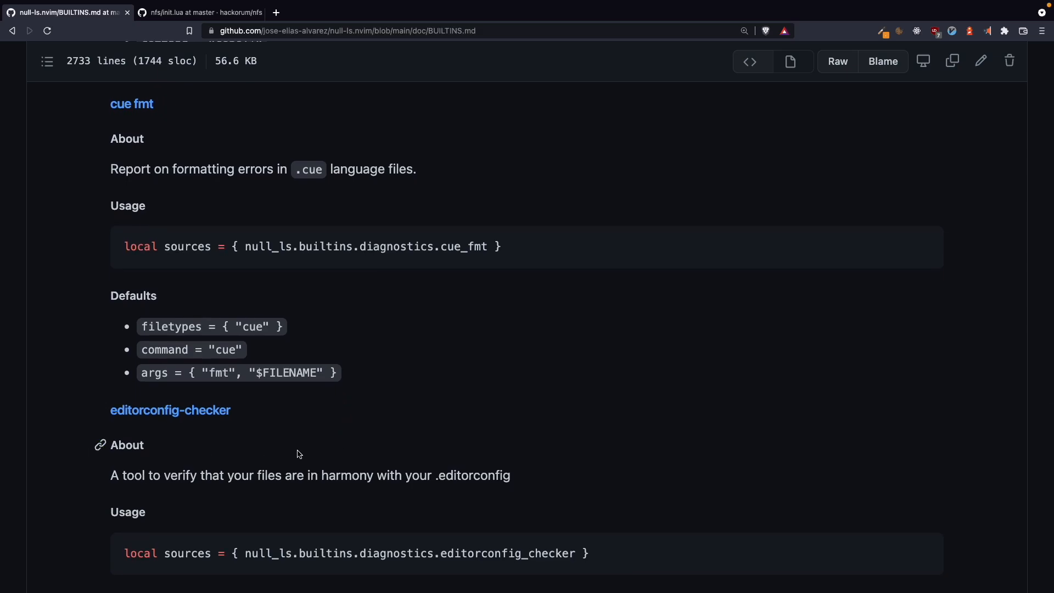